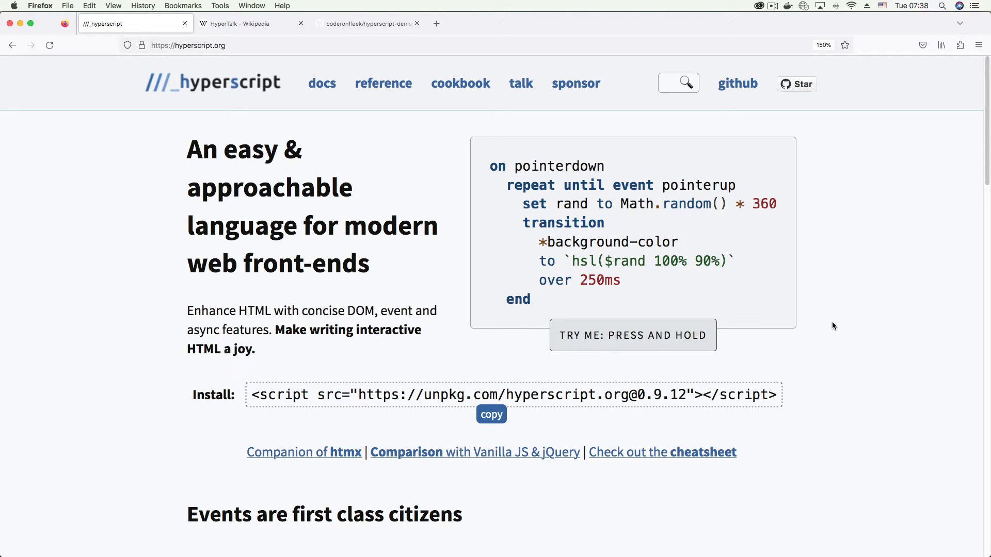
pyautogui.moveTo(832, 320)
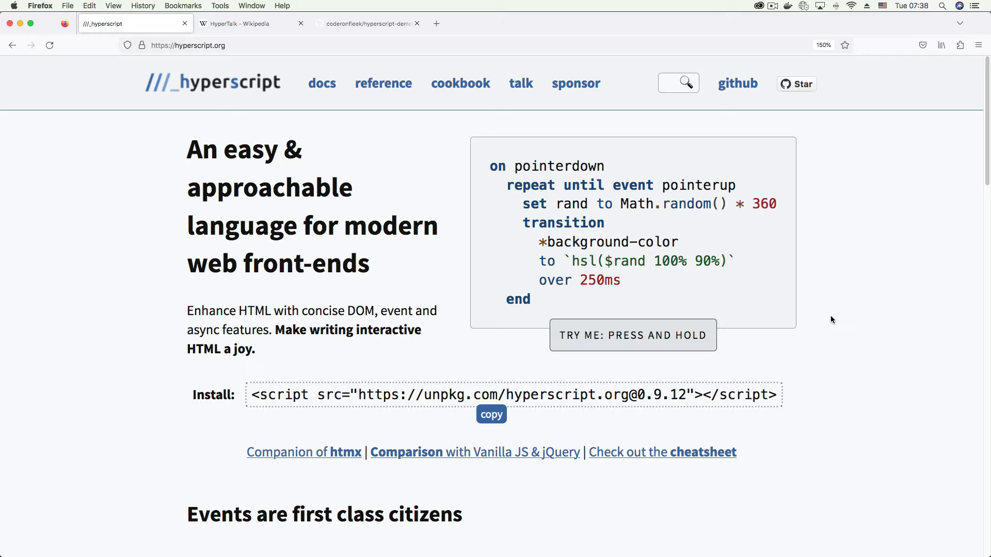
pyautogui.moveTo(823, 327)
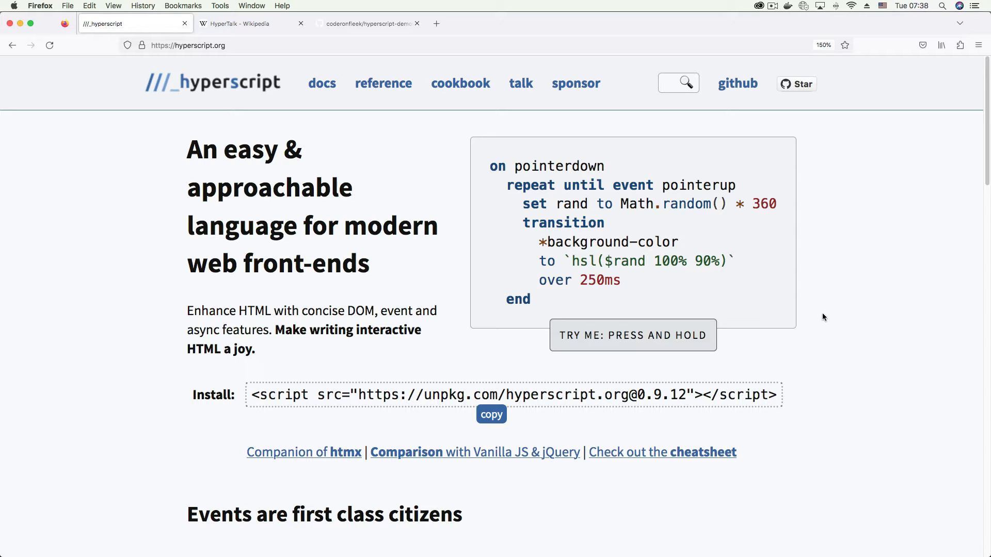
pyautogui.moveTo(860, 272)
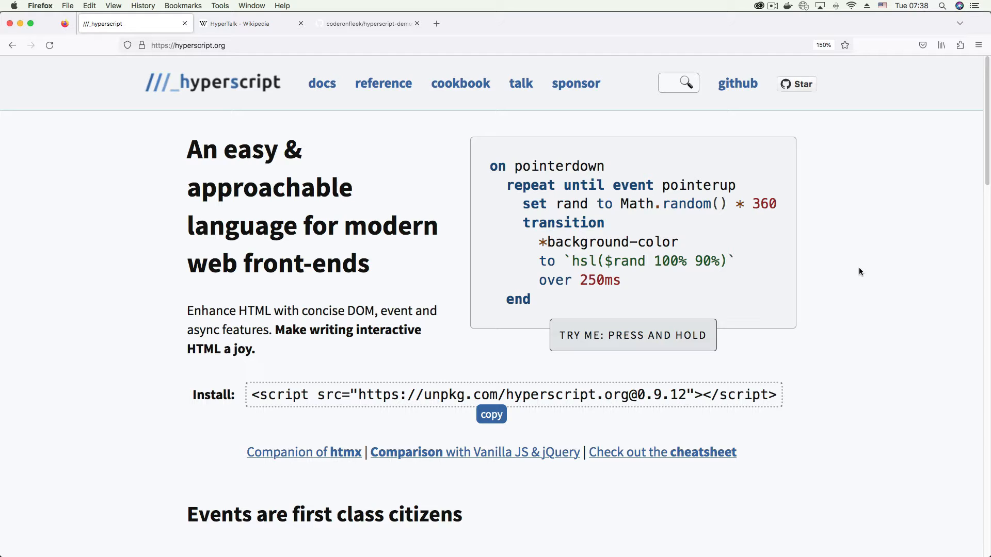
pyautogui.moveTo(858, 281)
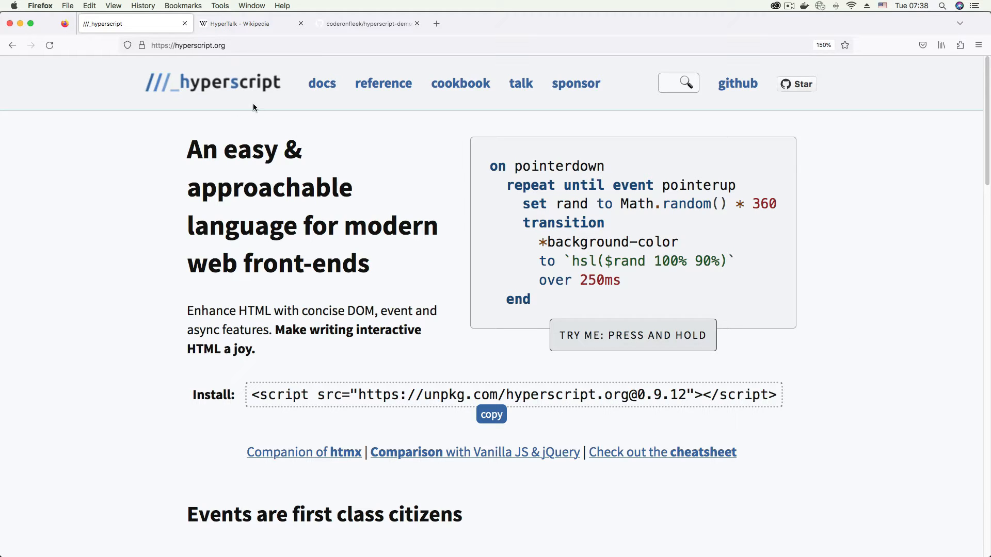
pyautogui.moveTo(527, 246)
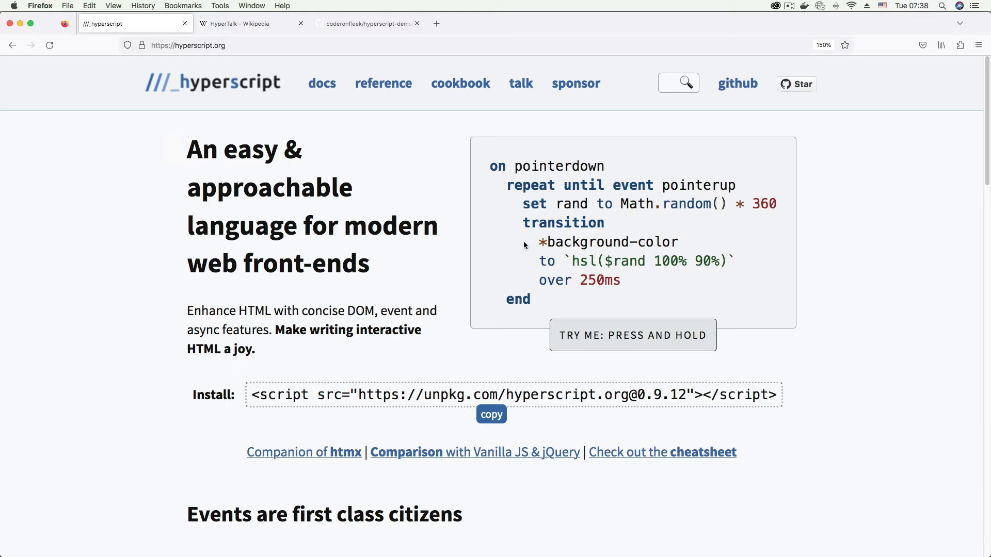
pyautogui.moveTo(529, 229)
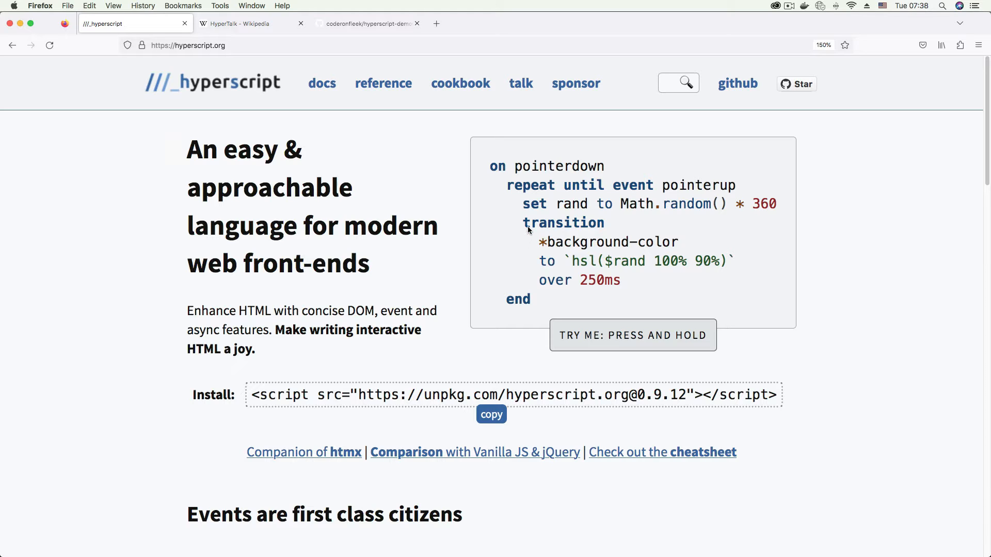
pyautogui.moveTo(623, 210)
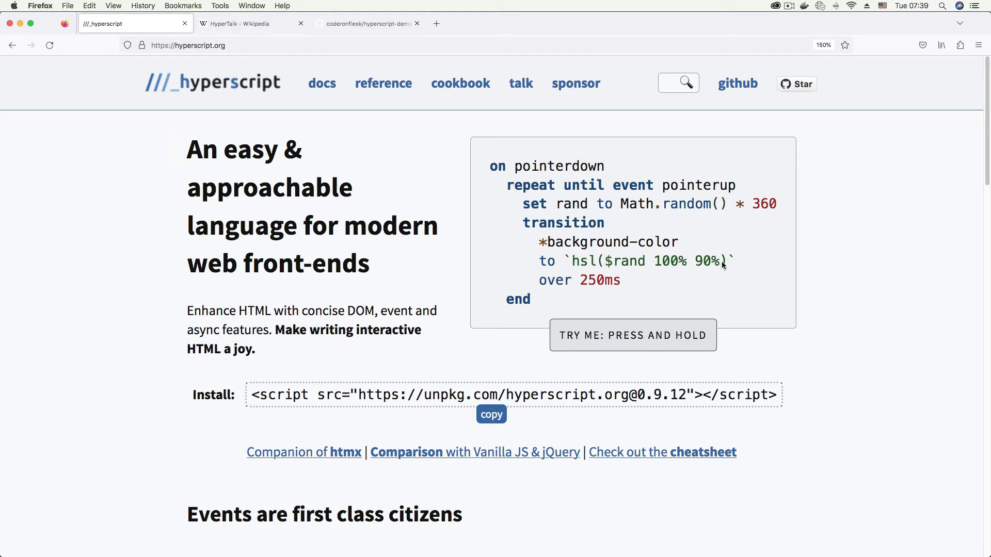
pyautogui.moveTo(894, 207)
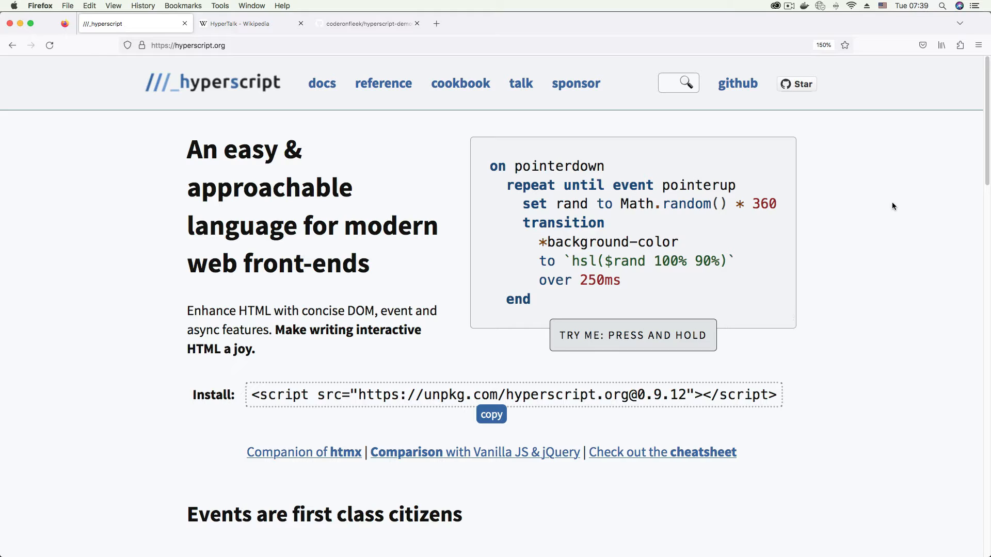
pyautogui.moveTo(899, 210)
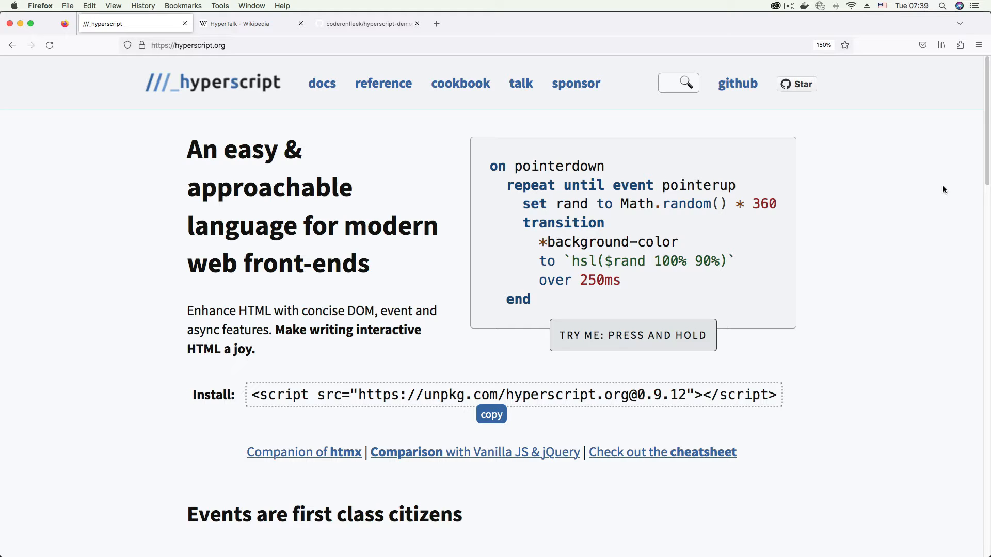
pyautogui.moveTo(634, 537)
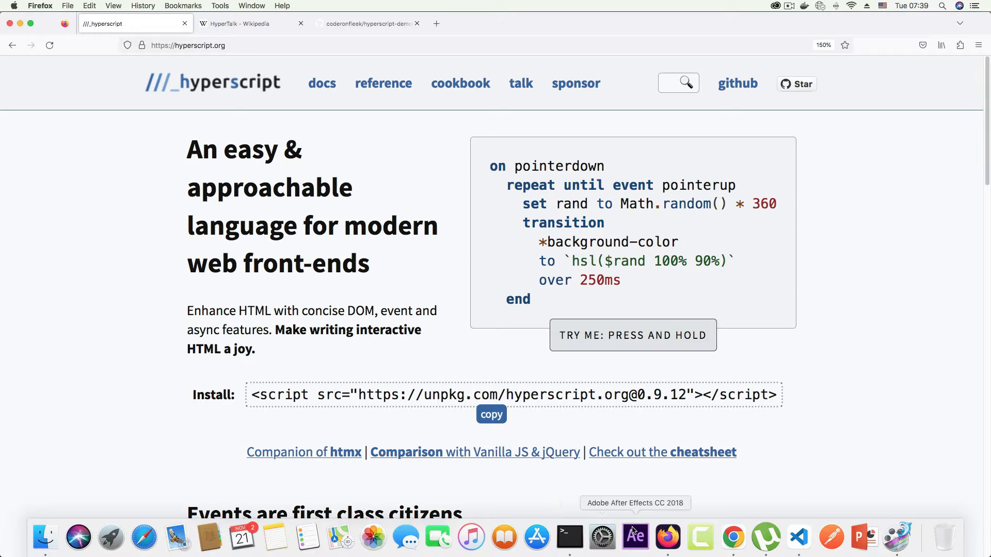
# - Switch to Chrome's localhost:8080 index and select vanillajs-example.html
pyautogui.click(799, 538)
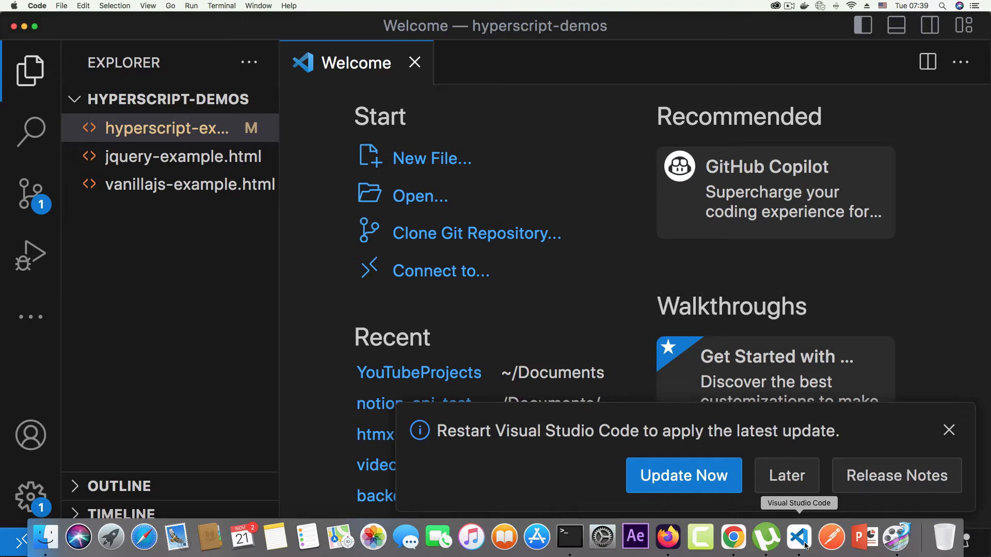
pyautogui.moveTo(732, 539)
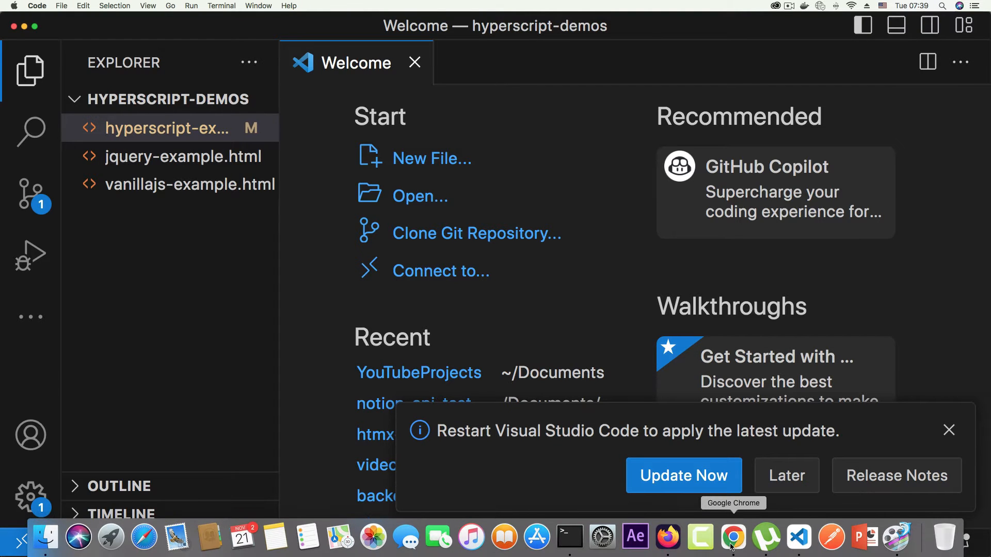
pyautogui.click(733, 538)
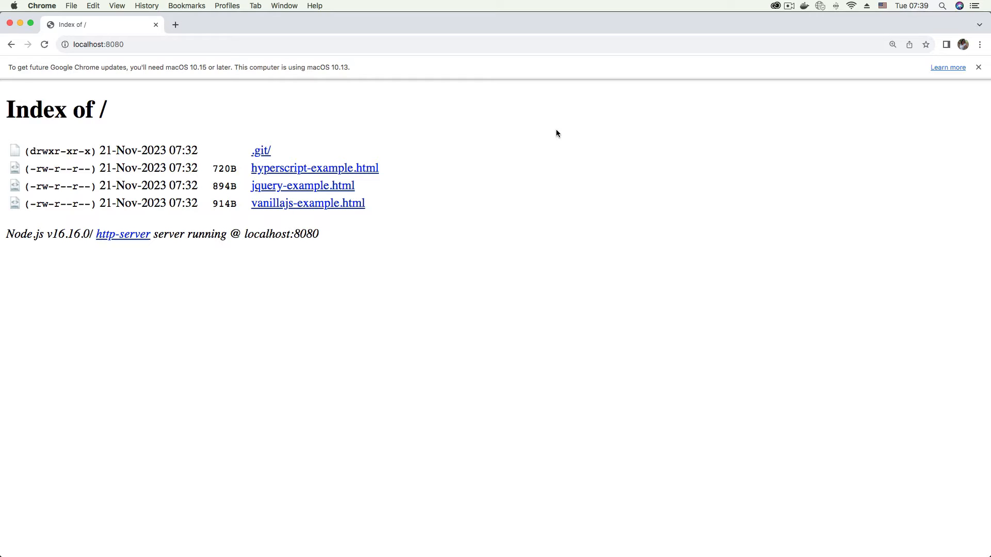
pyautogui.moveTo(423, 215)
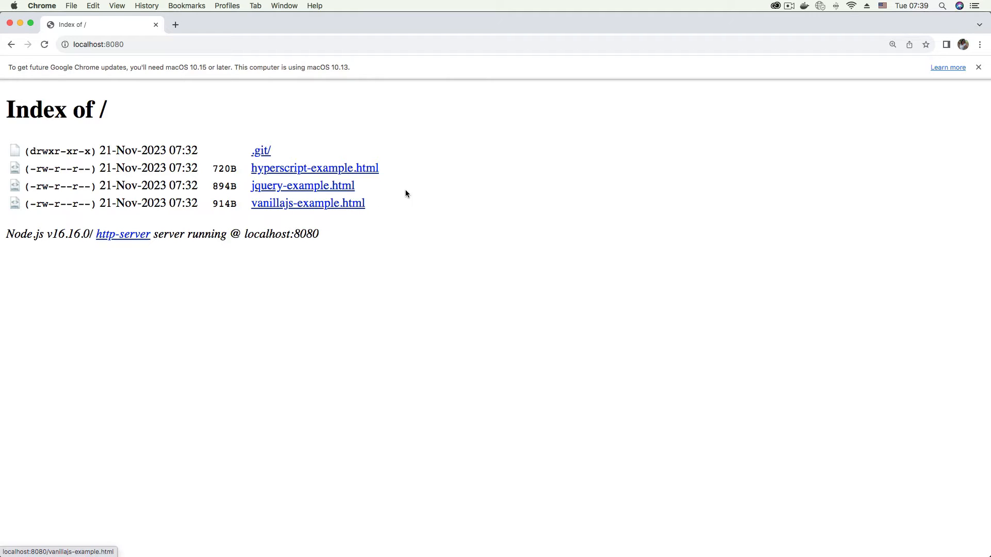
pyautogui.moveTo(378, 176)
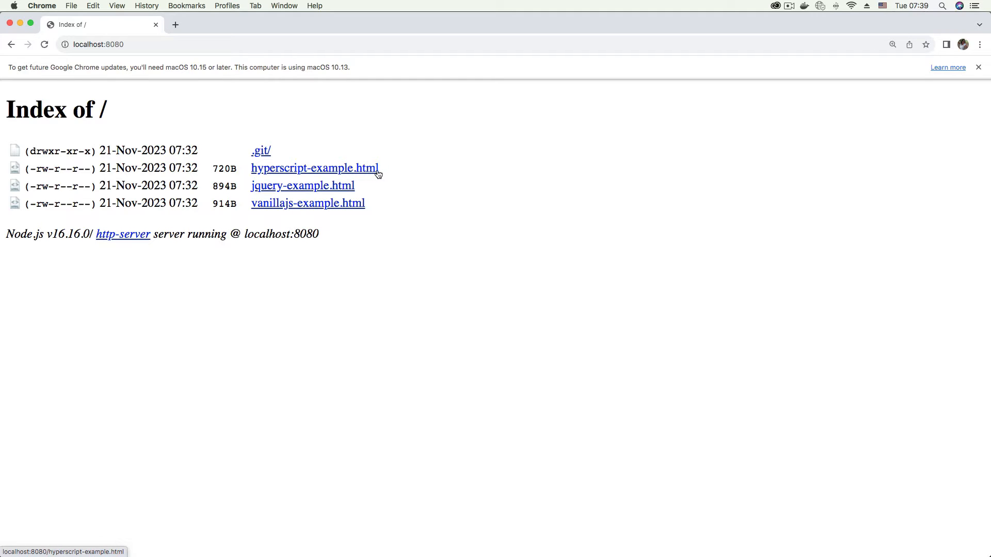
pyautogui.click(308, 204)
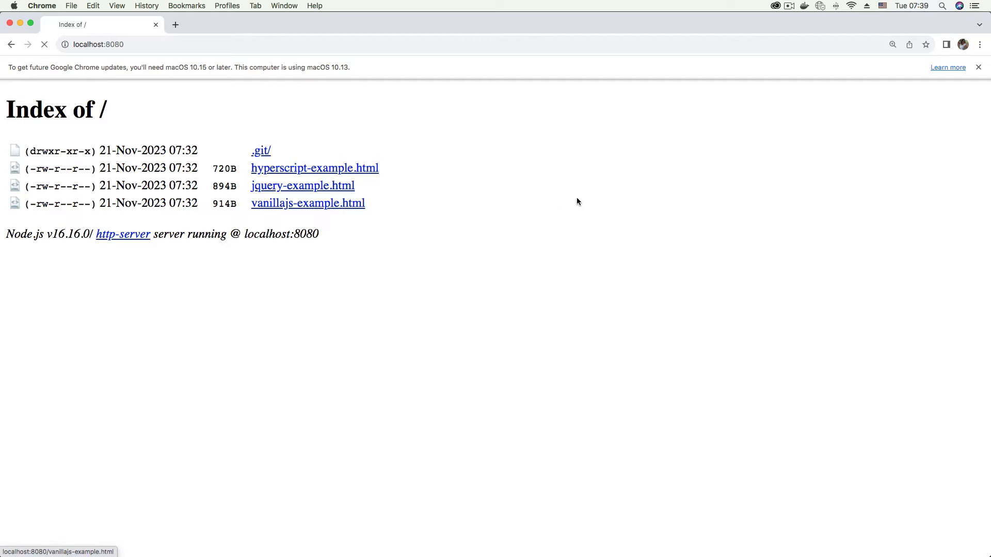
# - Load the Vanilla JS page and toggle its box red and back to blank with Switch Color
pyautogui.click(308, 203)
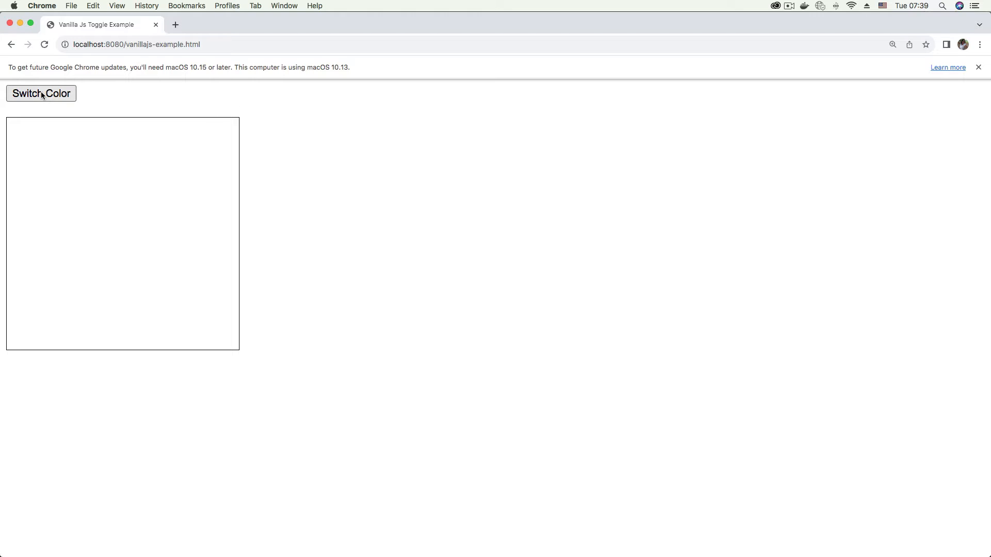
pyautogui.click(40, 93)
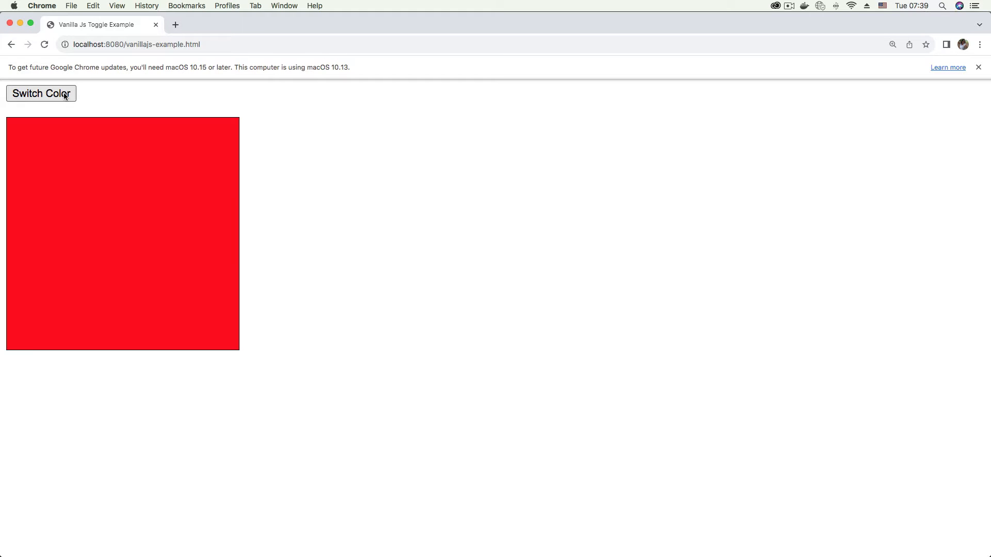
pyautogui.click(41, 93)
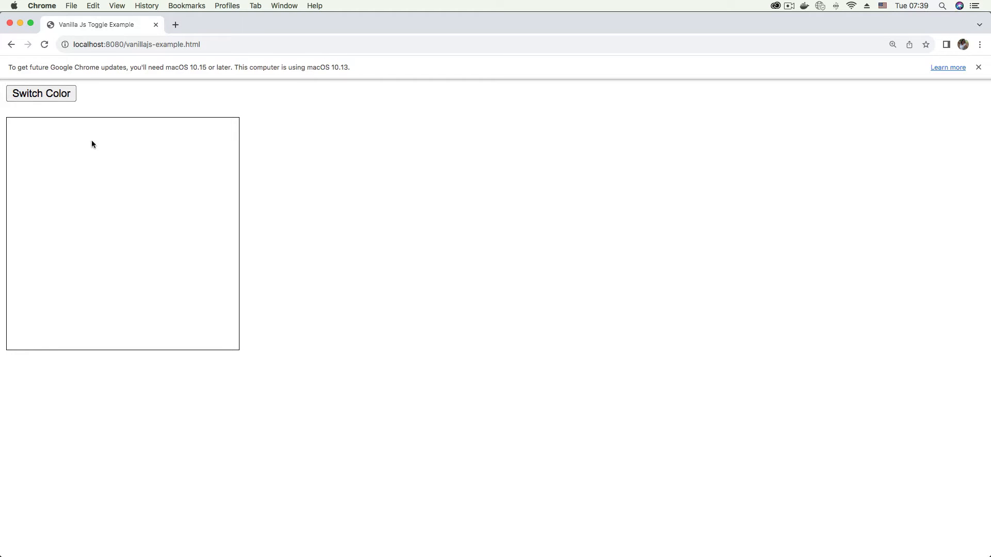
pyautogui.moveTo(134, 102)
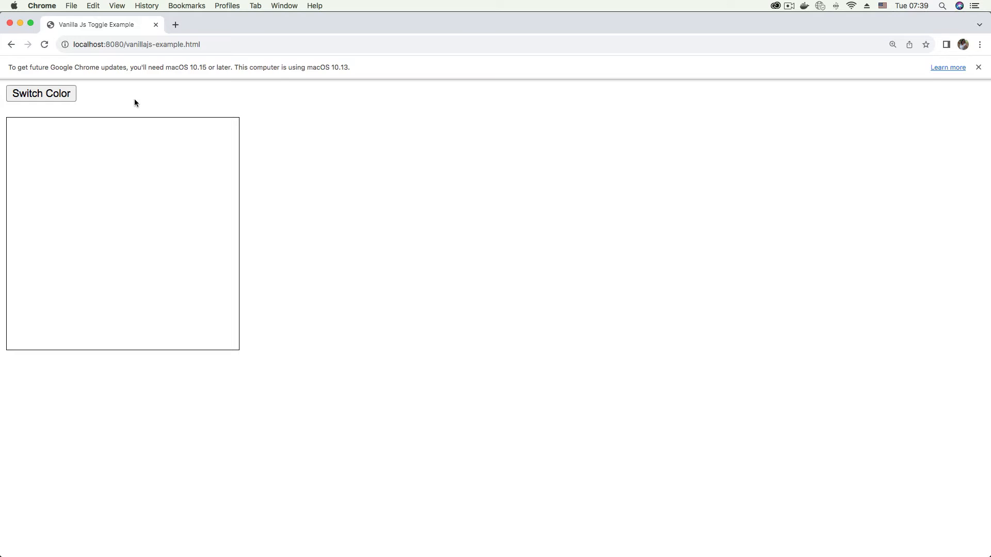
pyautogui.moveTo(534, 58)
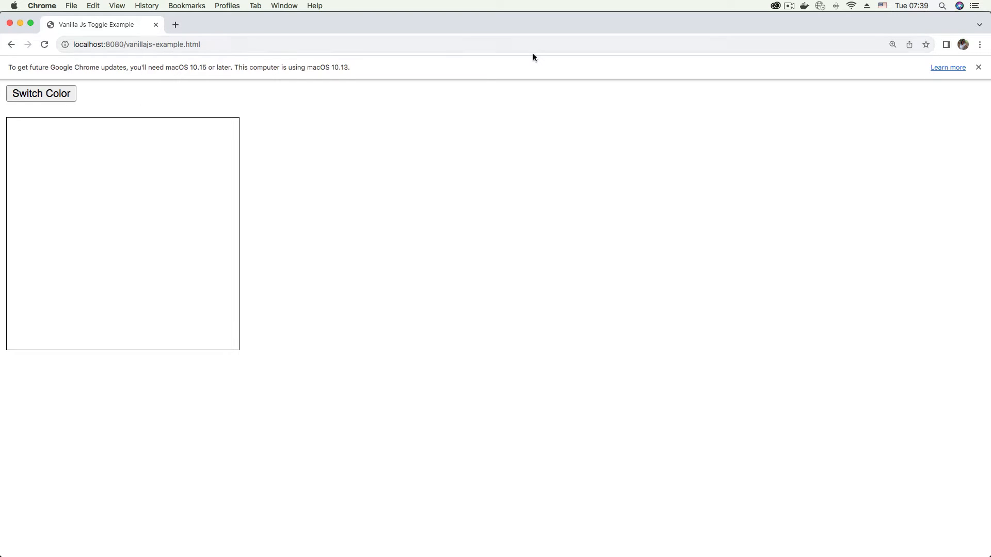
pyautogui.moveTo(798, 537)
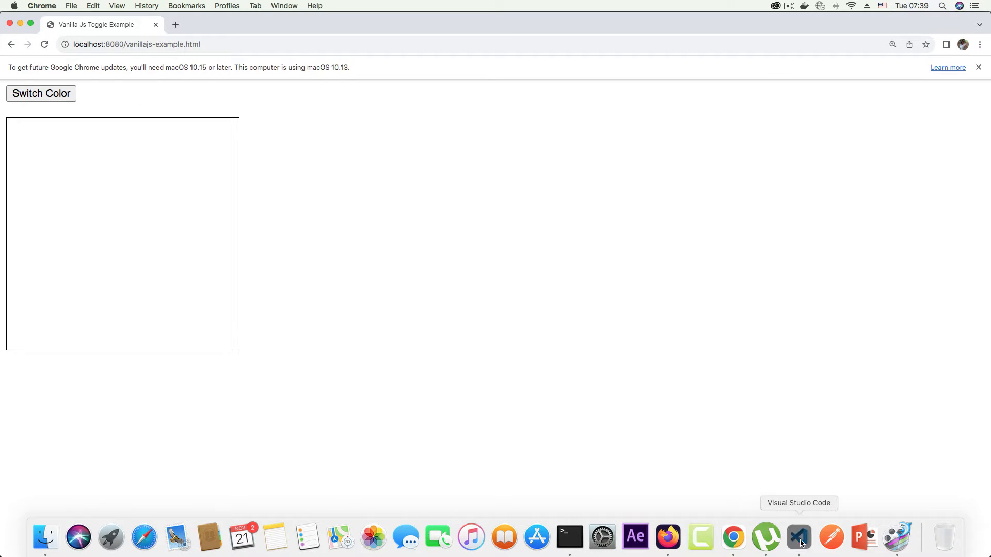
# - Show vanillajs-example.html full width in VS Code and point out the div with id box
pyautogui.click(799, 538)
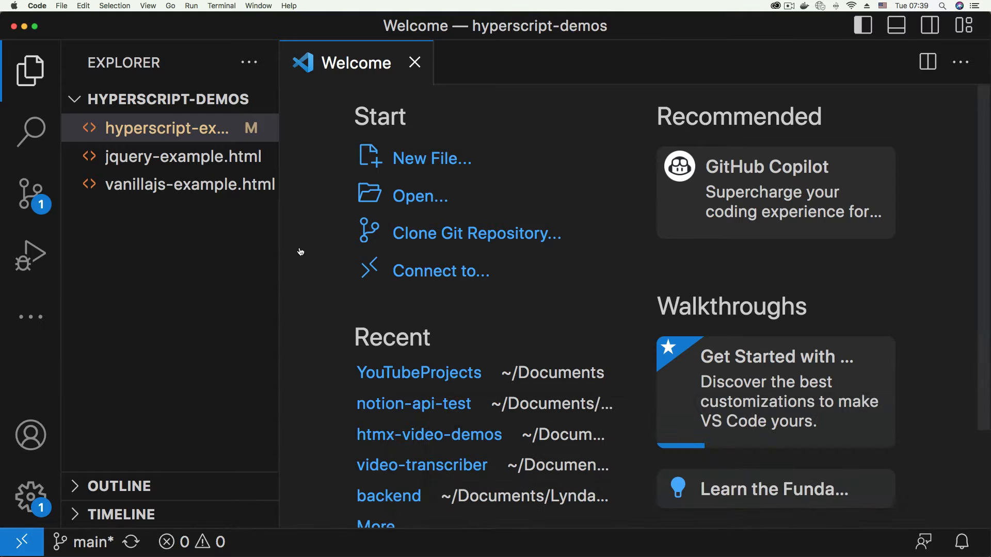
pyautogui.doubleClick(191, 184)
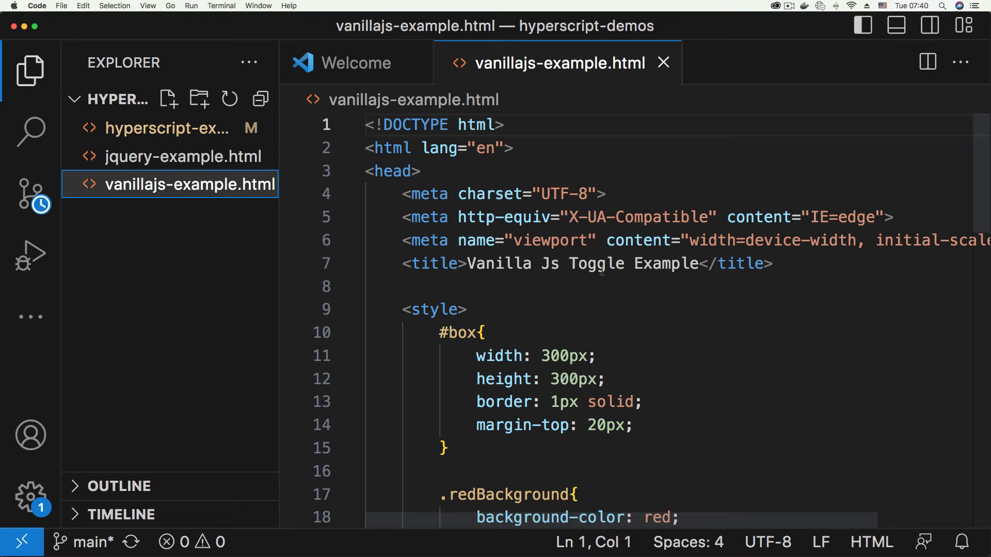
pyautogui.click(148, 6)
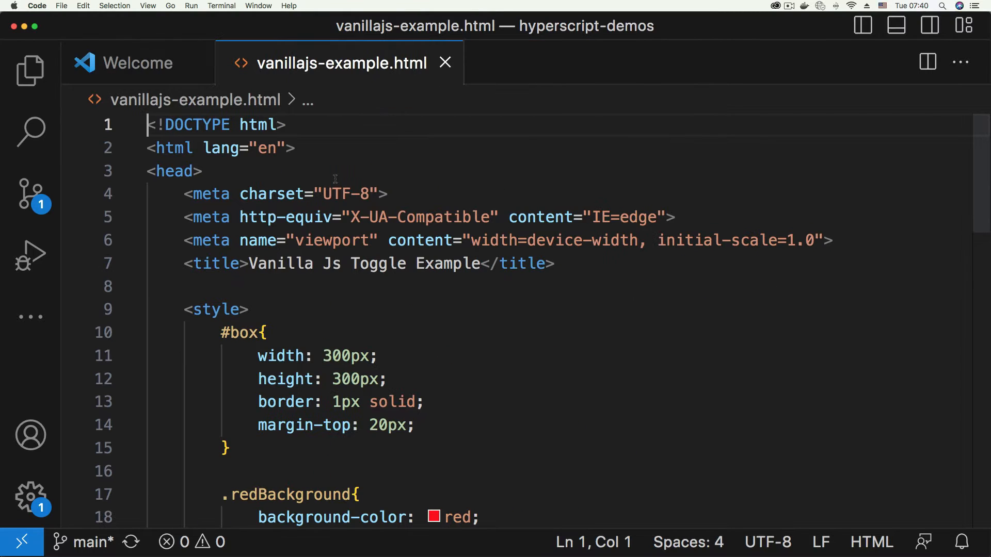
pyautogui.scroll(-3)
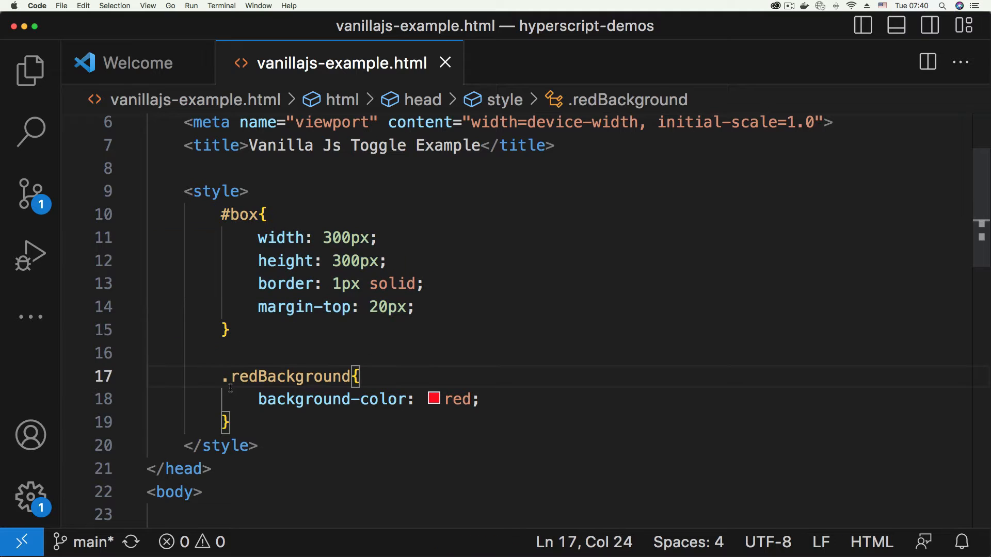
pyautogui.click(423, 284)
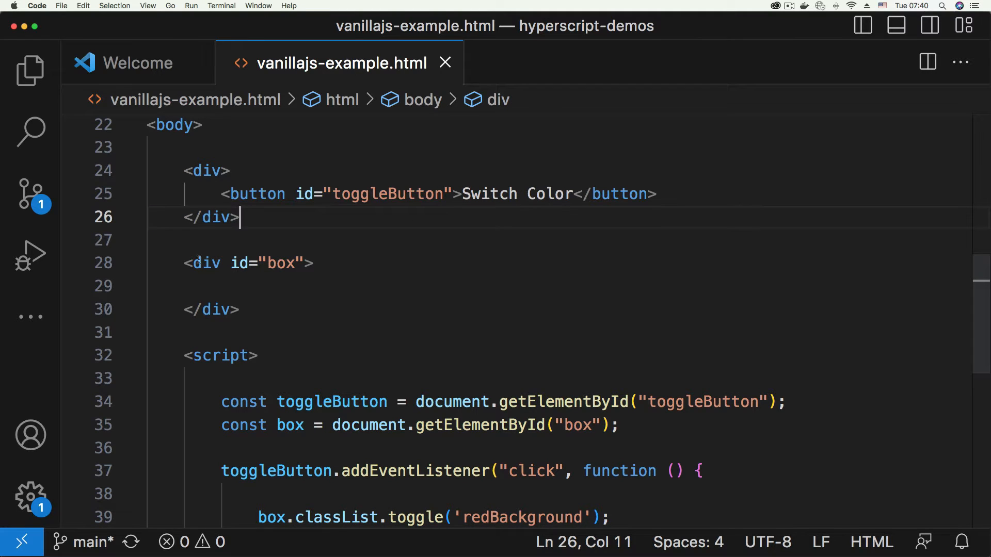
pyautogui.click(312, 263)
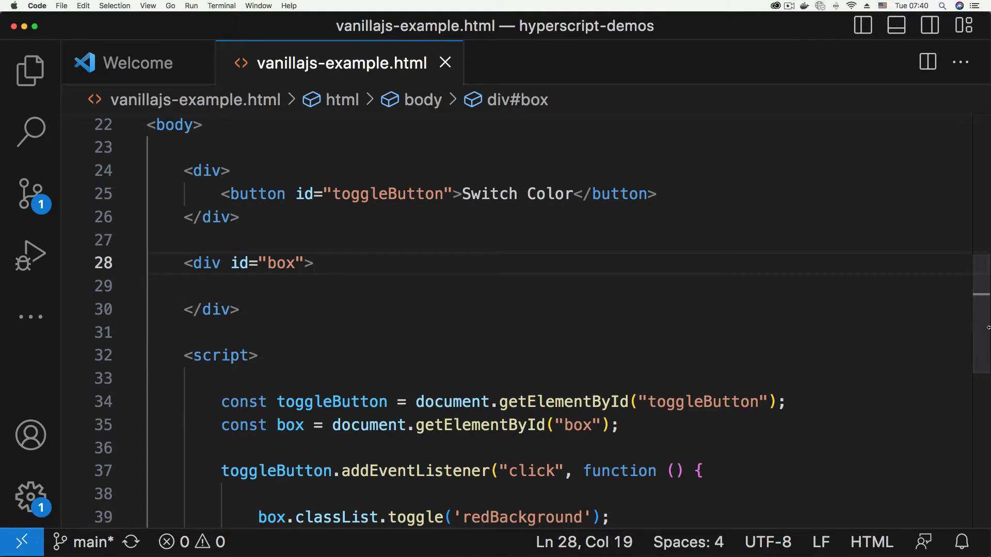
# - Highlight the script line that fetches the toggleButton element
pyautogui.scroll(-3)
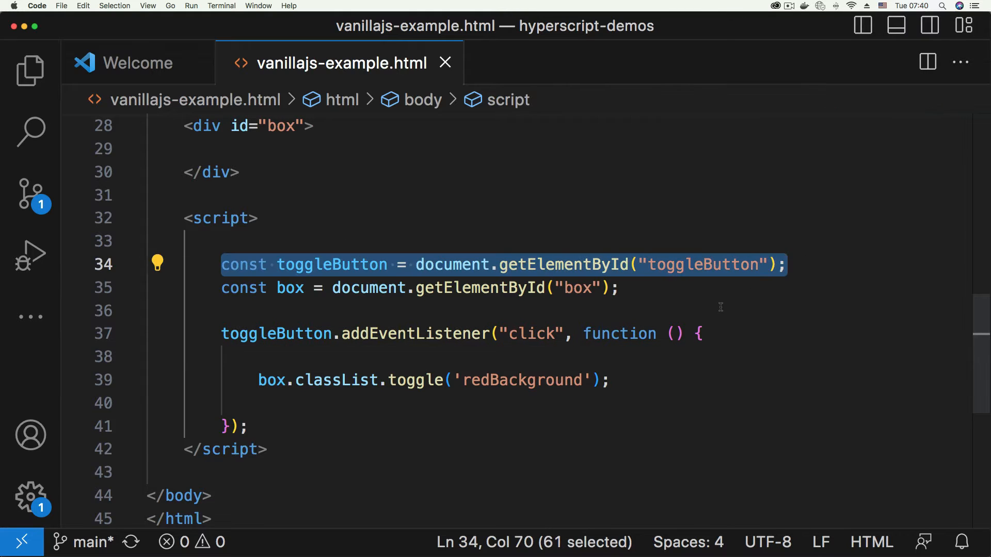
pyautogui.doubleClick(415, 333)
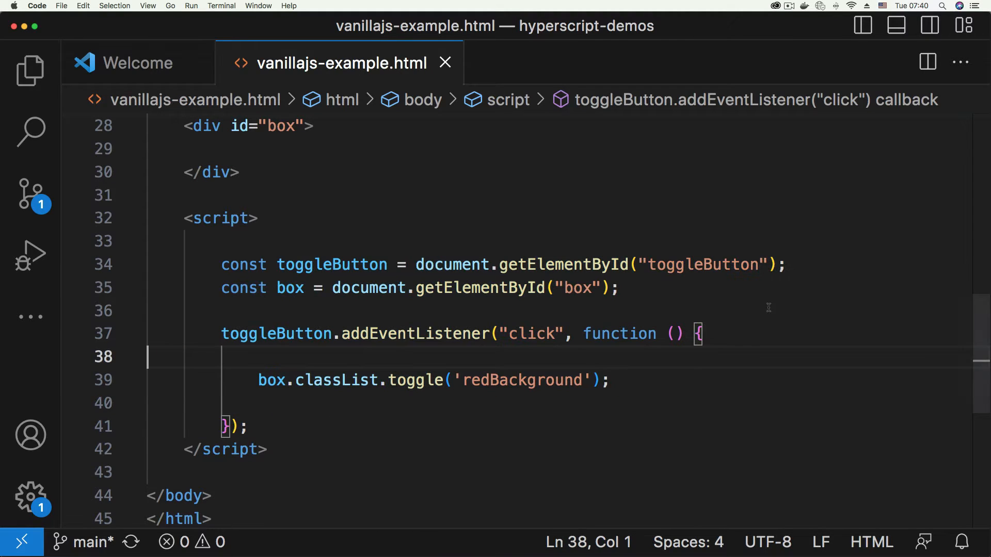
pyautogui.moveTo(732, 538)
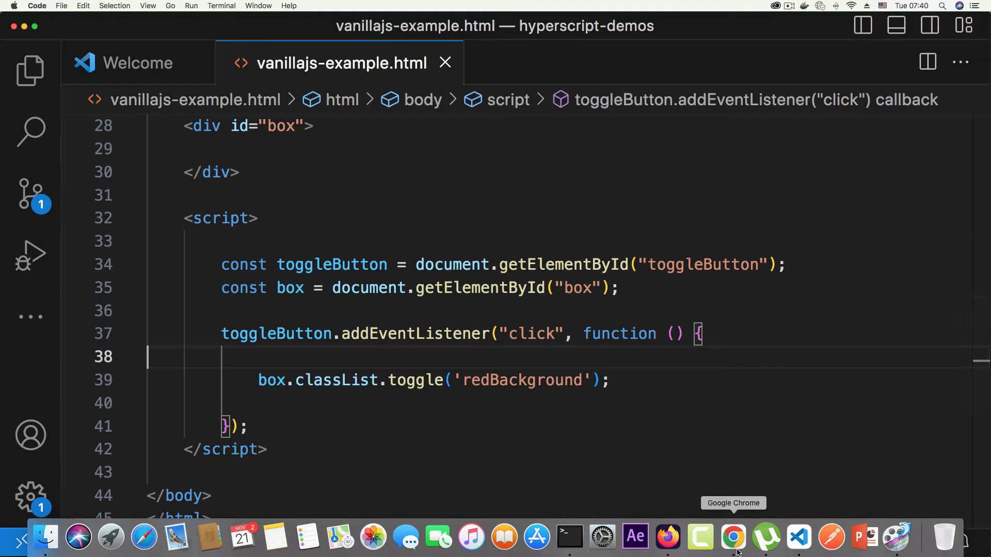
# - Return Chrome to the local file index and dismiss the customisation prompt
pyautogui.click(733, 538)
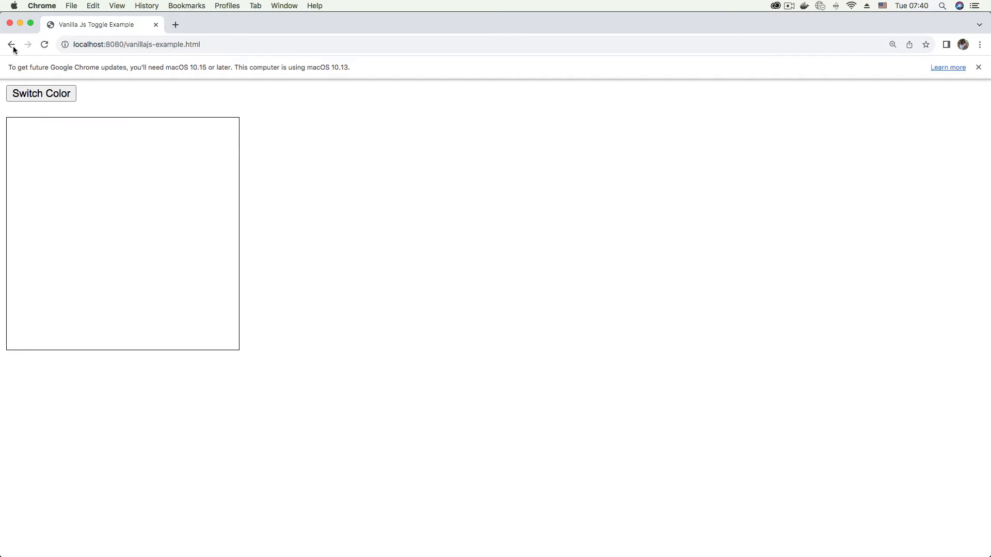
pyautogui.click(12, 45)
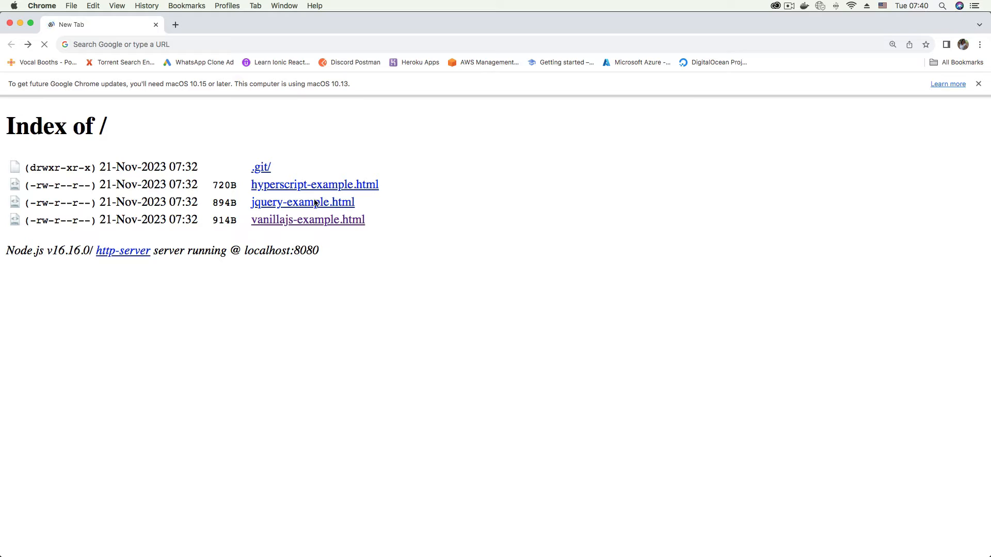
pyautogui.click(12, 44)
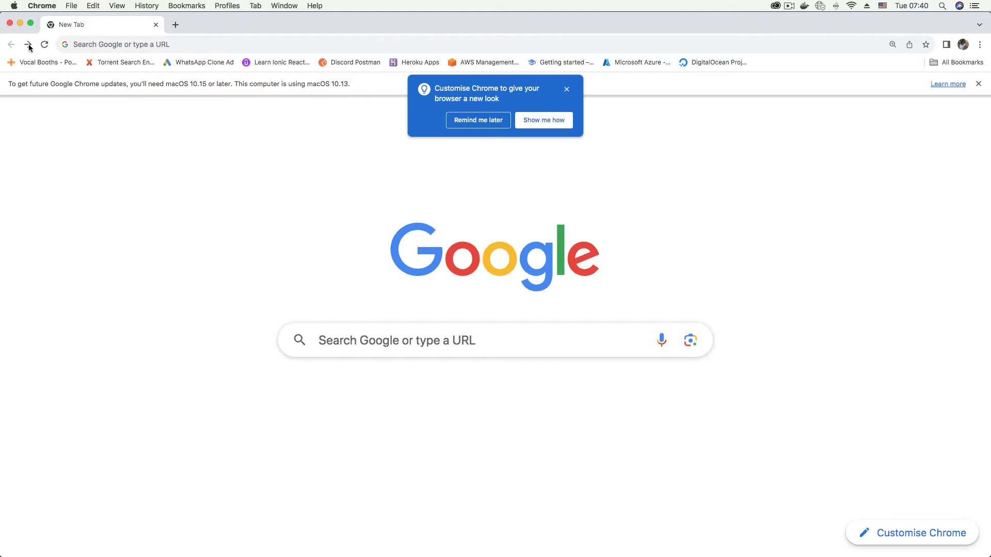
pyautogui.click(28, 45)
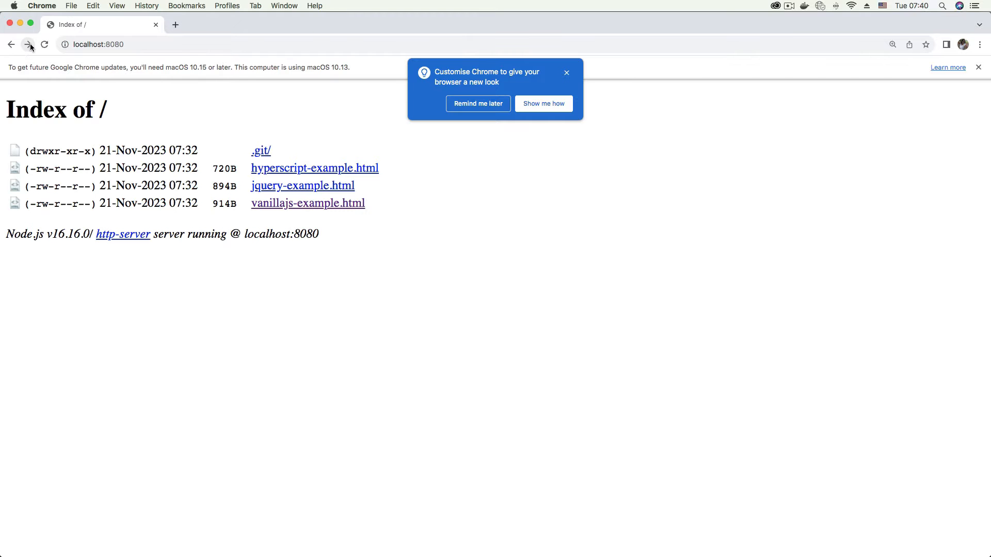
pyautogui.click(567, 73)
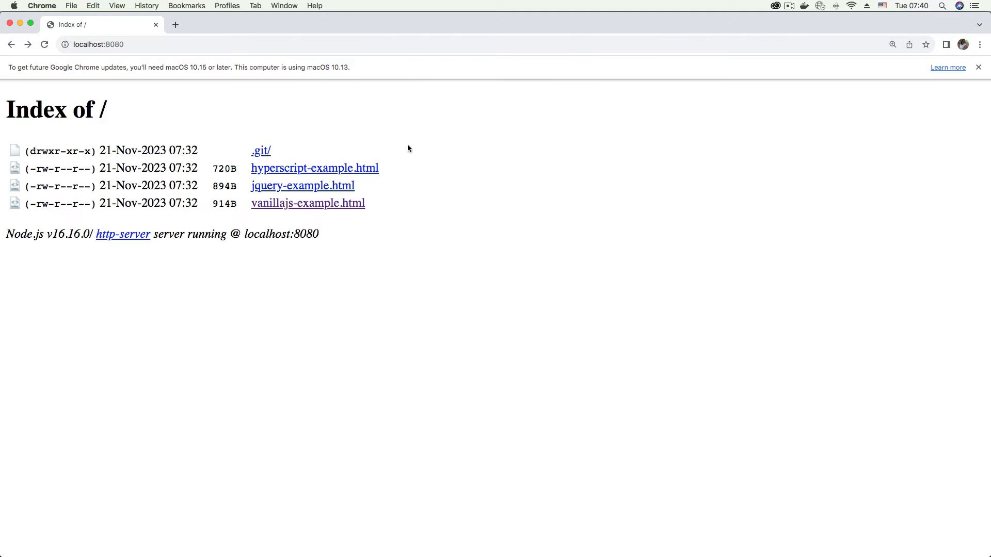
# - Load jquery-example.html and toggle its box's red background
pyautogui.click(303, 185)
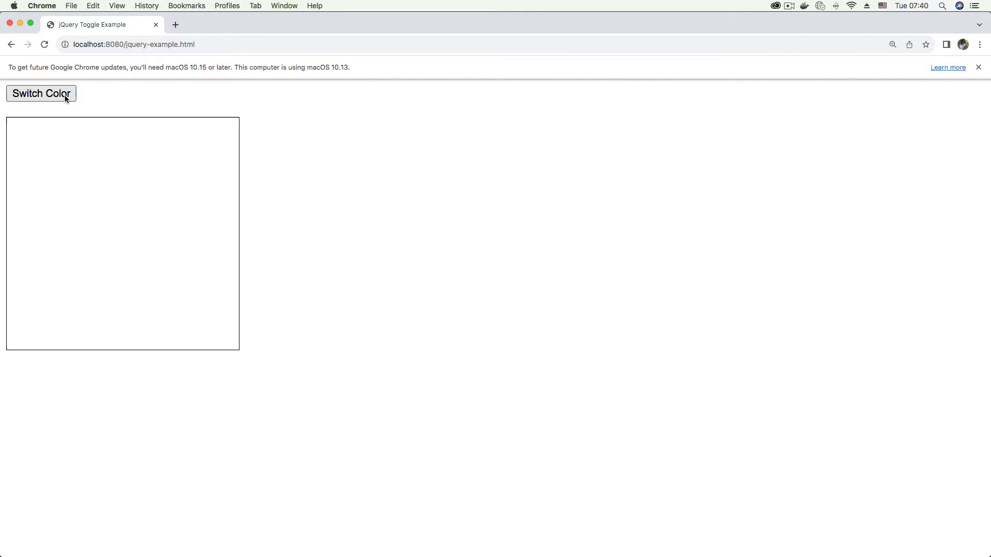
pyautogui.click(42, 94)
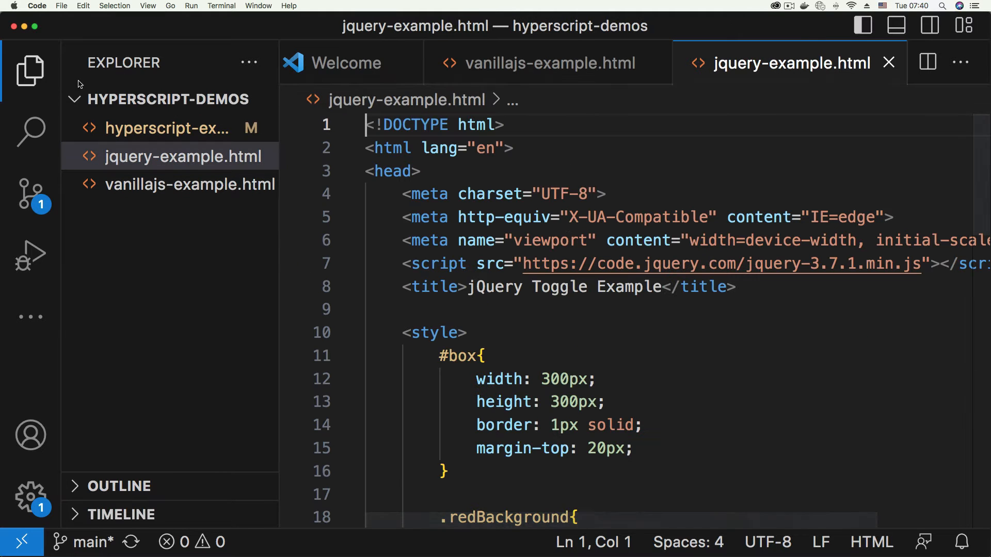
# - Widen jquery-example.html, scroll to its script and compare briefly with the vanilla JS file
pyautogui.click(30, 69)
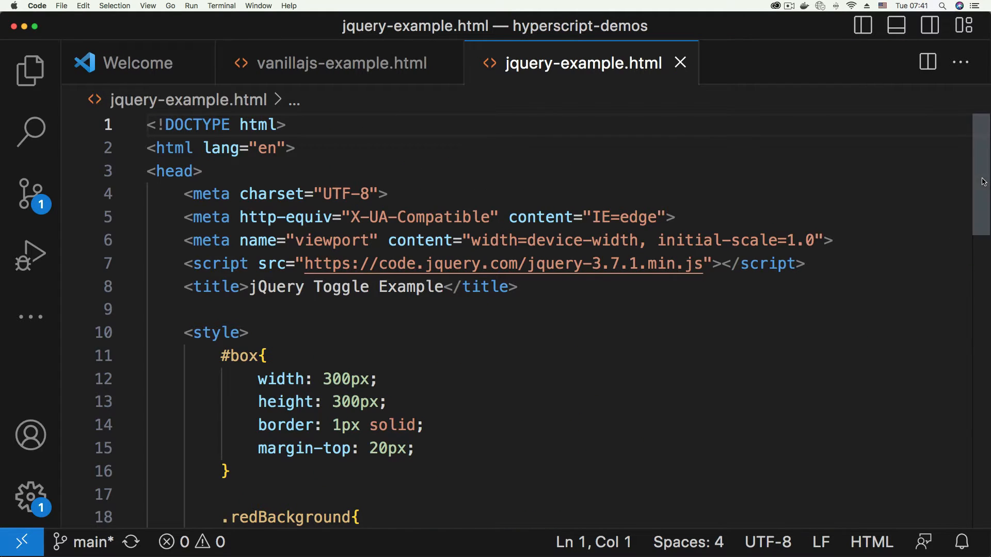
pyautogui.scroll(-3)
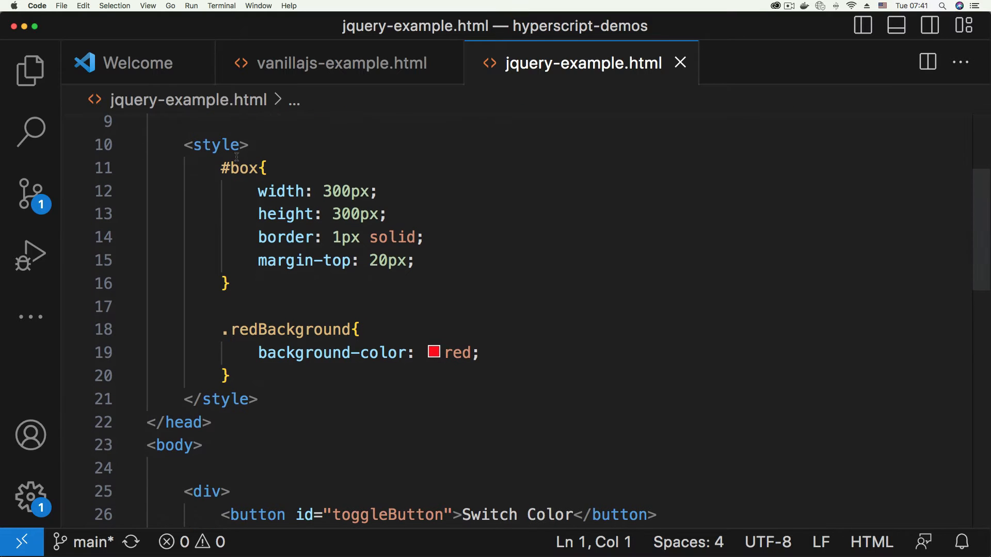
pyautogui.scroll(-3)
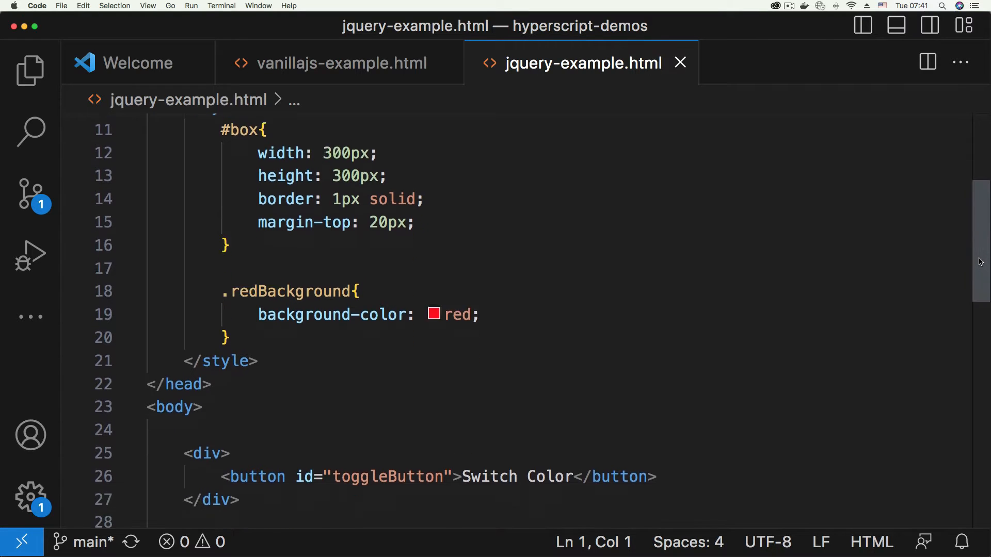
pyautogui.scroll(-3)
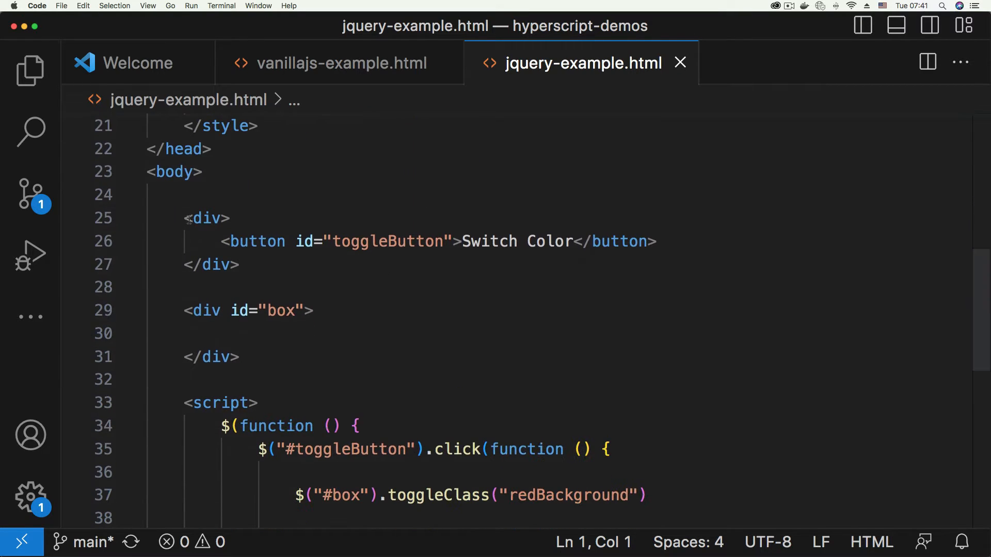
pyautogui.click(239, 265)
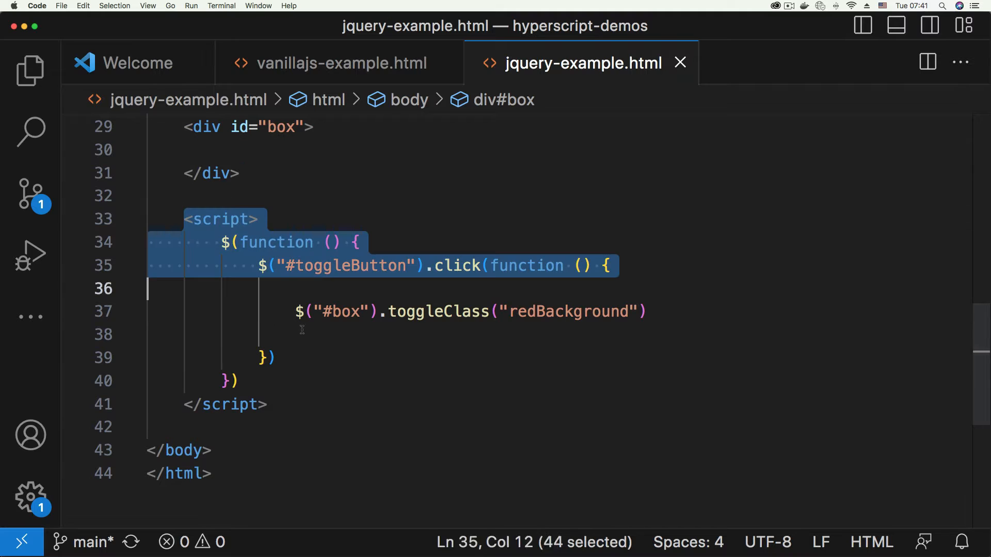
pyautogui.click(271, 358)
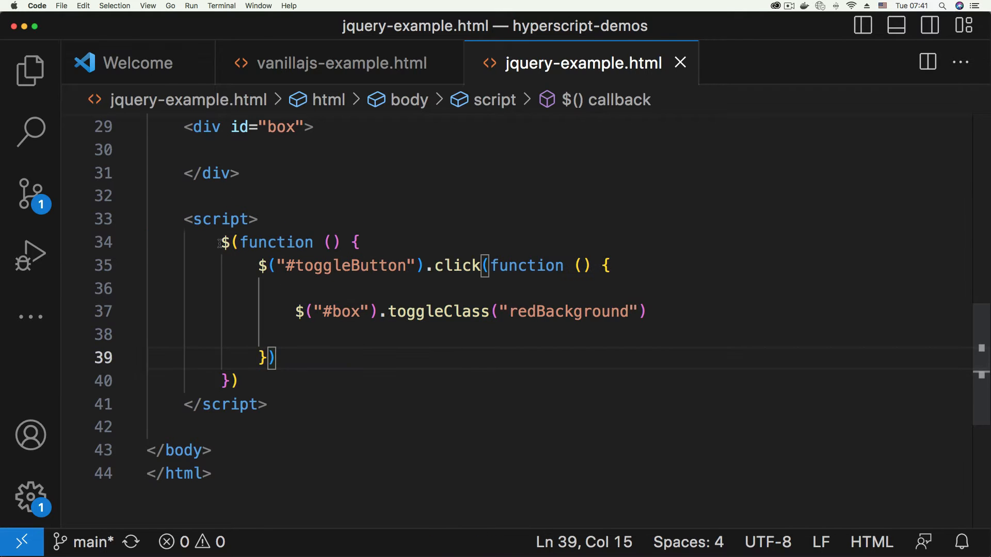
pyautogui.click(340, 63)
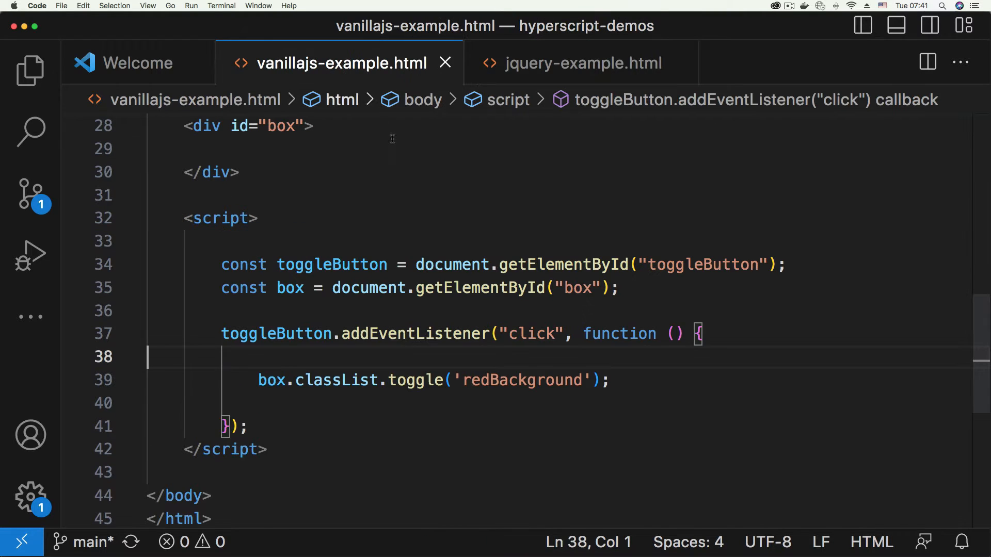
pyautogui.click(582, 63)
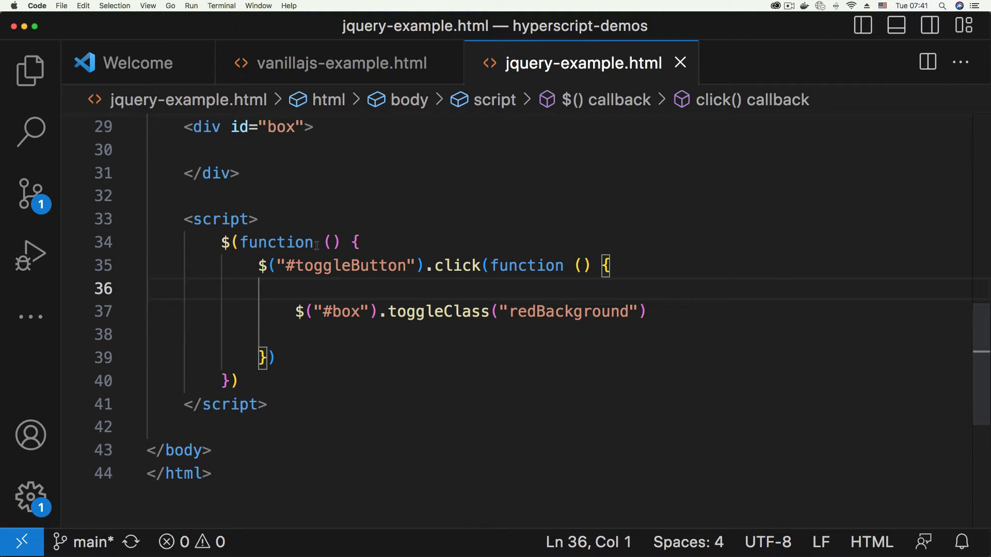
# - Select the whole jQuery script block, then the redBackground class name it toggles
pyautogui.moveTo(184, 219); pyautogui.dragTo(268, 405)
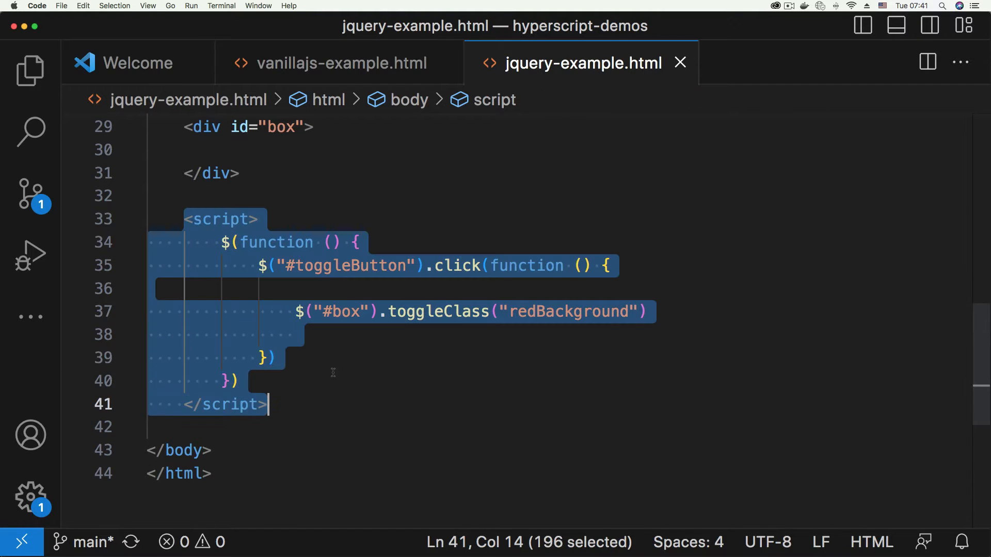
pyautogui.doubleClick(345, 265)
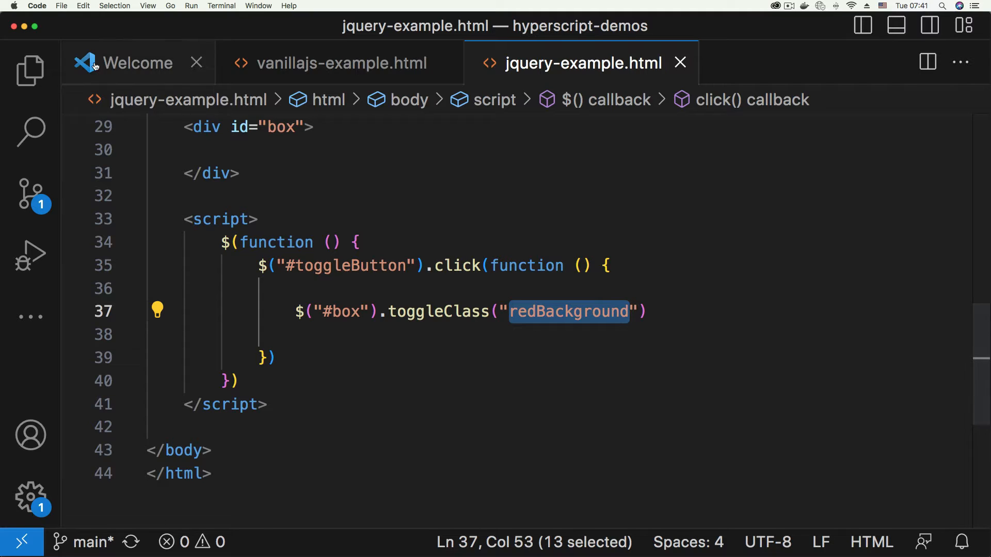
pyautogui.moveTo(30, 71)
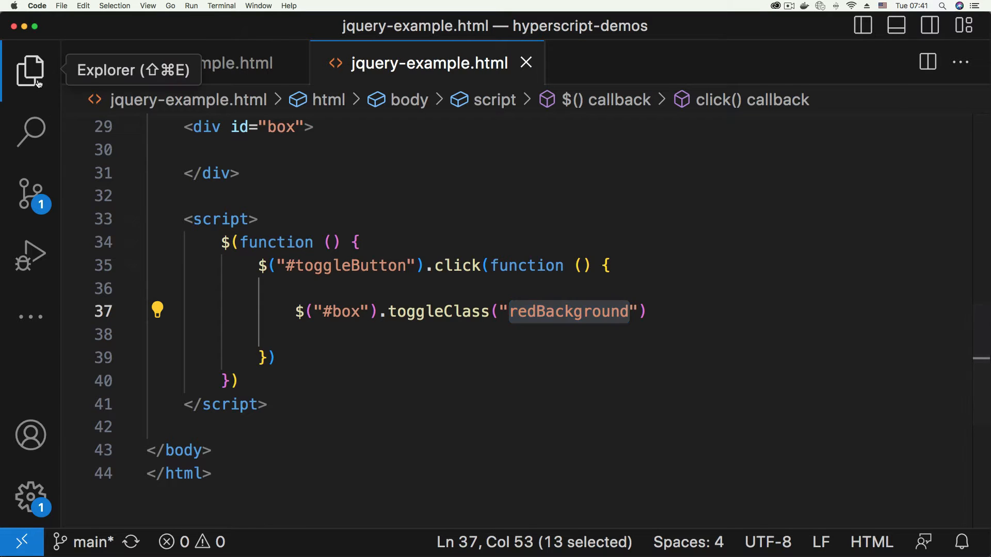
# - Select hyperscript-example.html from the Explorer and scroll to its button and box markup
pyautogui.click(30, 69)
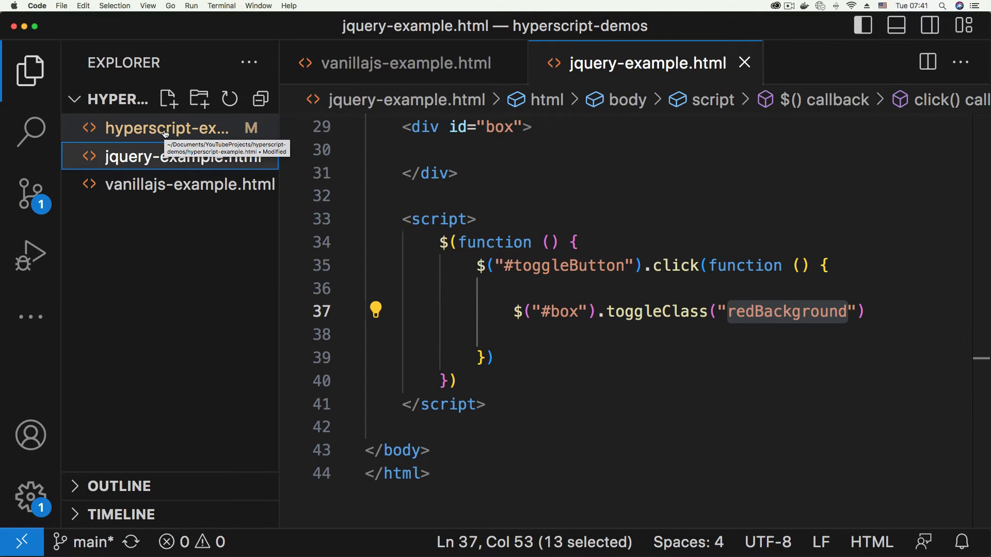
pyautogui.click(167, 128)
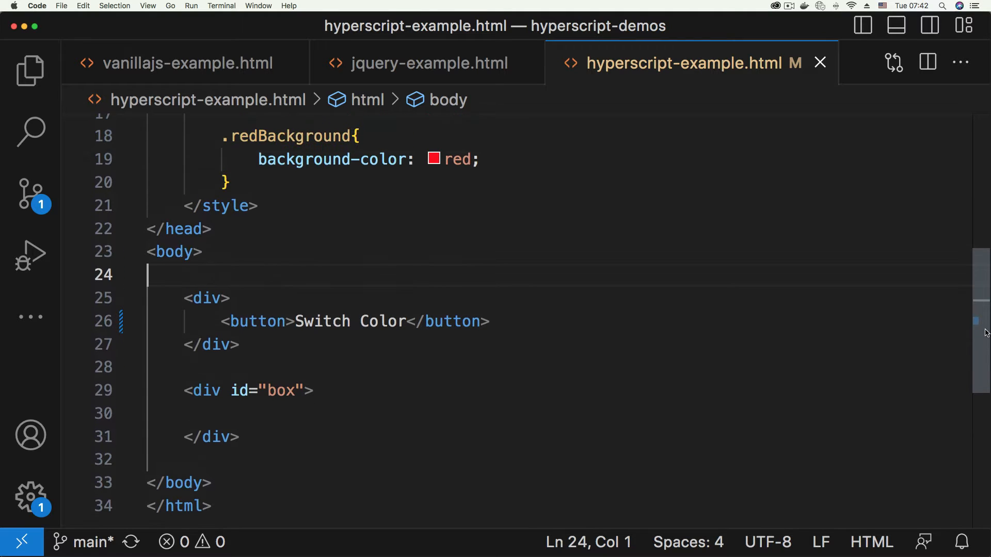
pyautogui.scroll(-3)
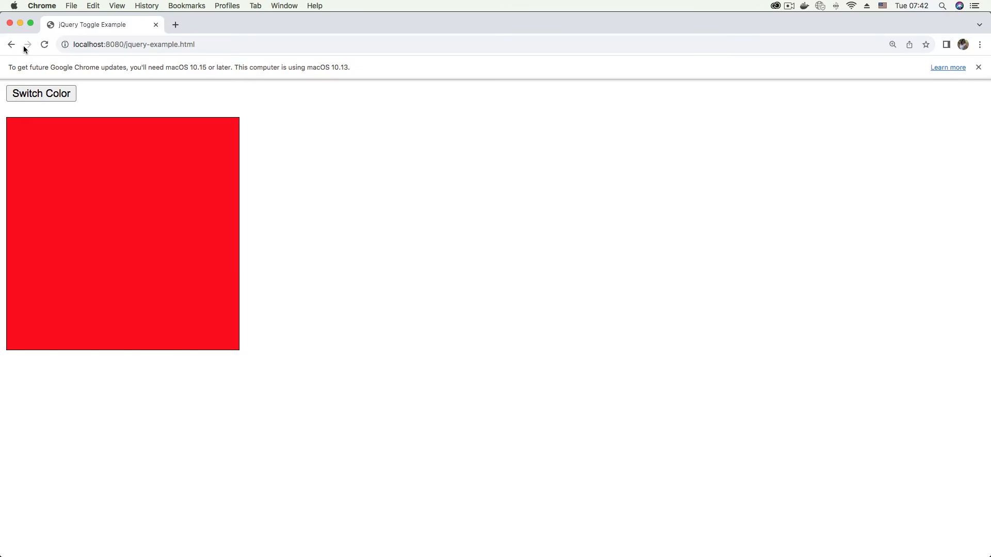
# - Go back to the local file index and load hyperscript-example.html
pyautogui.click(11, 45)
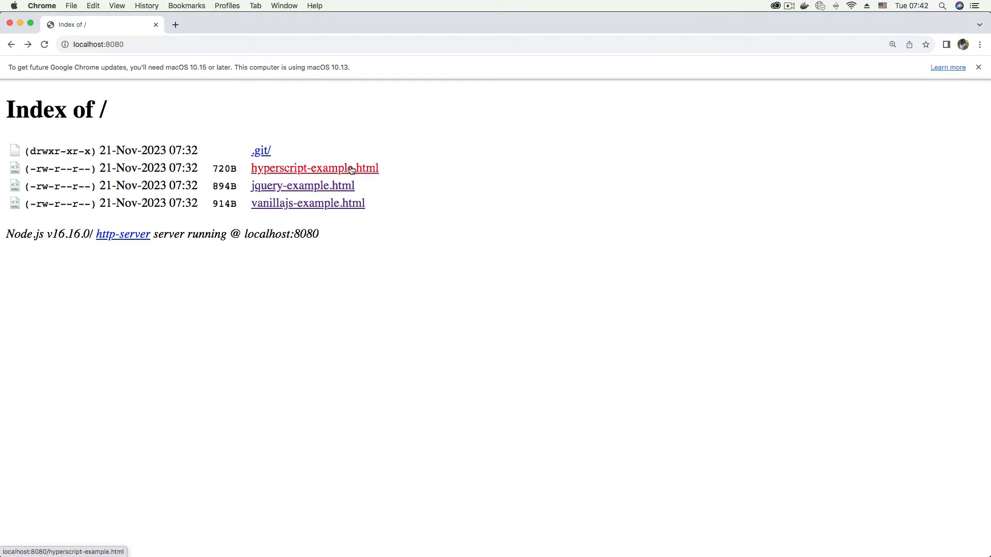
pyautogui.click(314, 169)
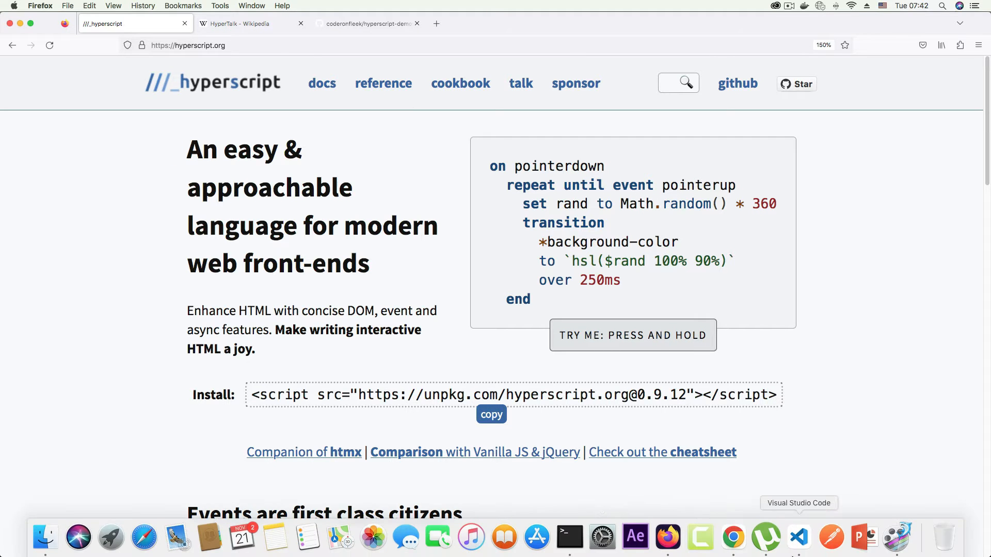
# - Review the hyperscript script include and the .redBackground style, then reach the button tag
pyautogui.click(798, 538)
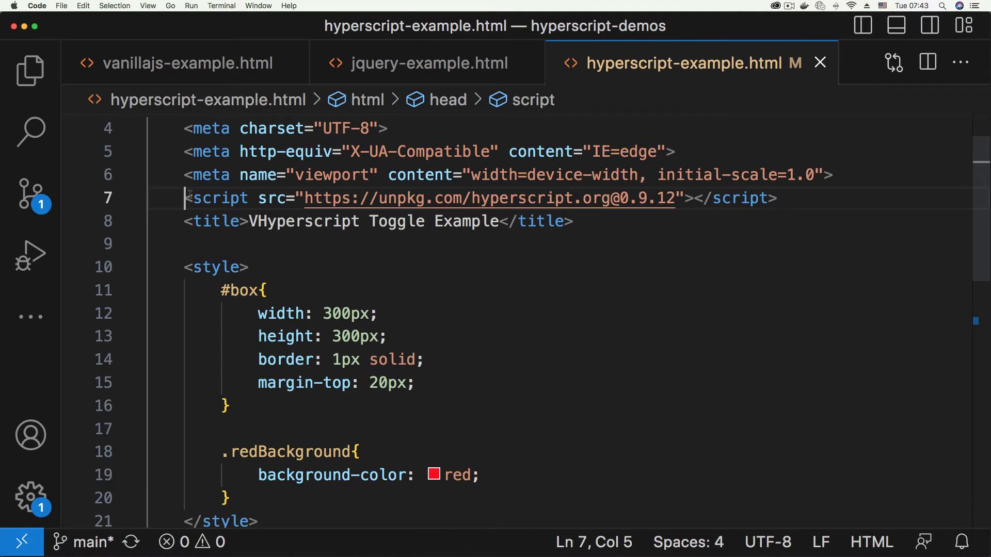
pyautogui.moveTo(184, 199); pyautogui.dragTo(777, 199)
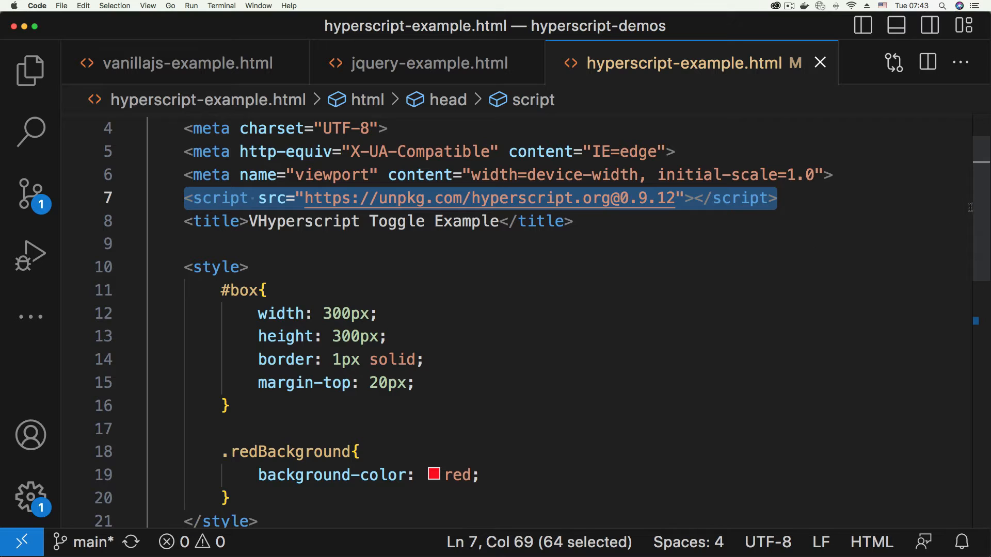
pyautogui.scroll(-3)
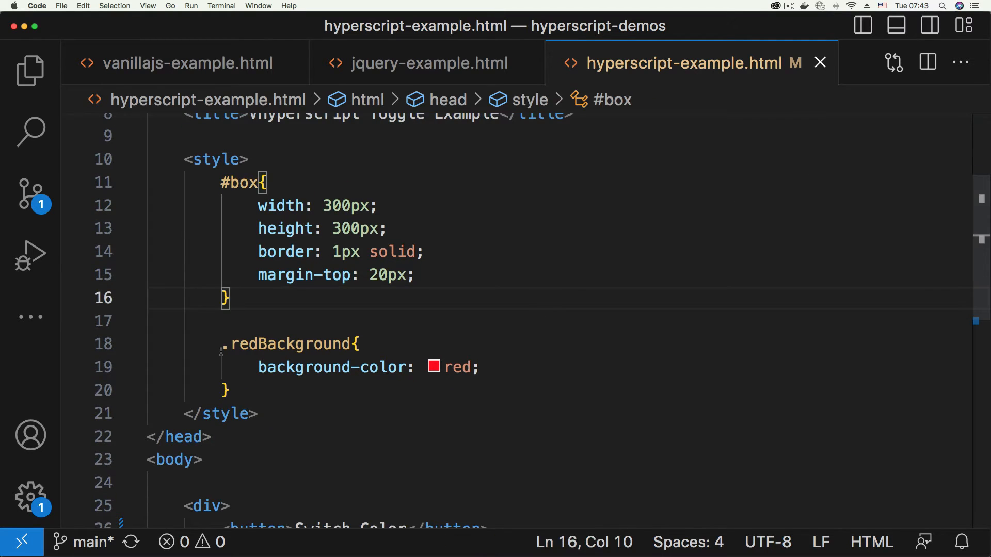
pyautogui.doubleClick(293, 344)
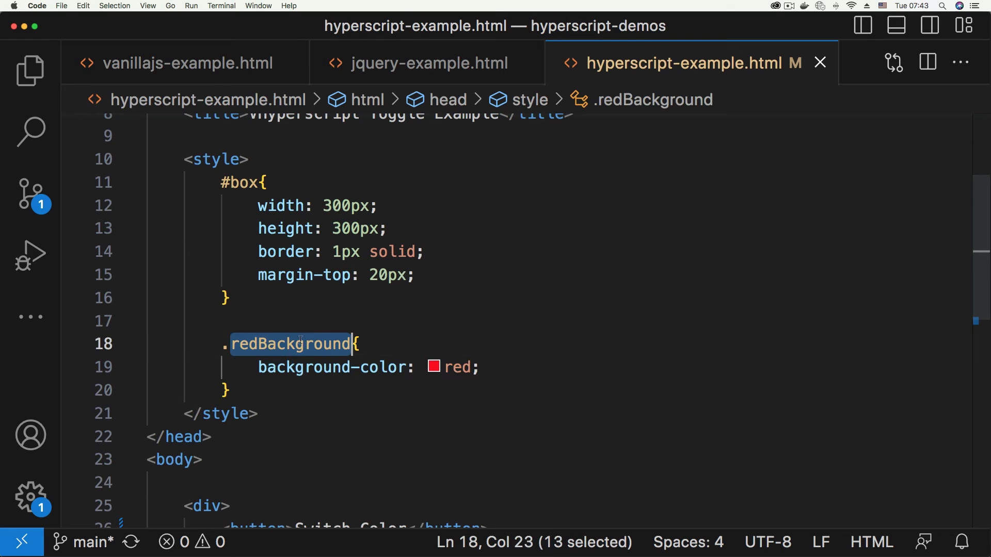
pyautogui.click(480, 368)
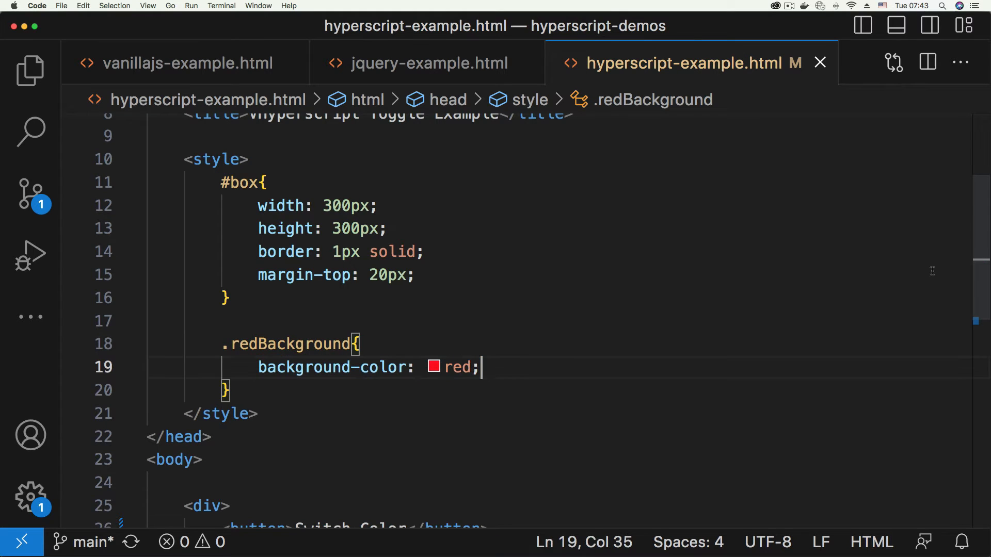
pyautogui.scroll(-3)
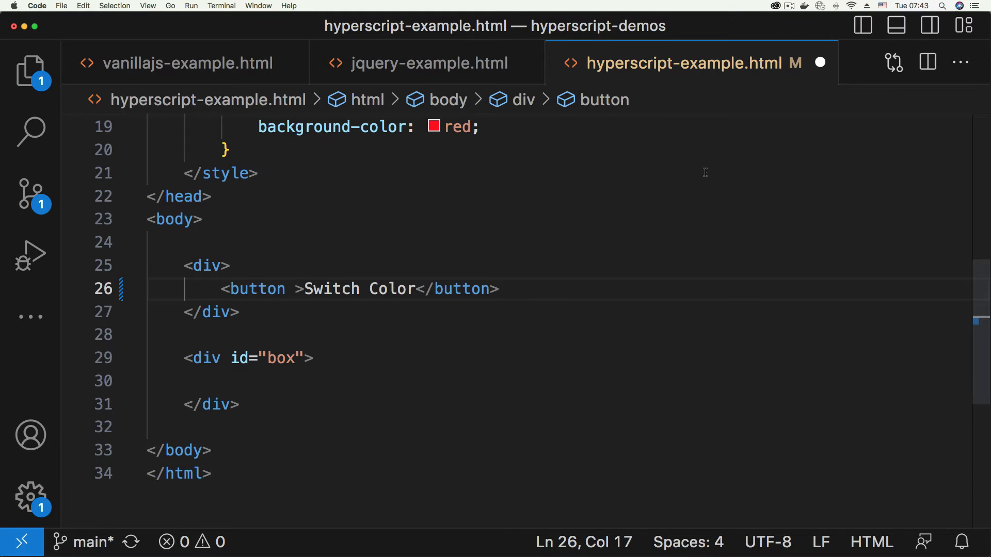
# - Add an empty _="" attribute to the Switch Color button and point out the box div
pyautogui.write('_="')
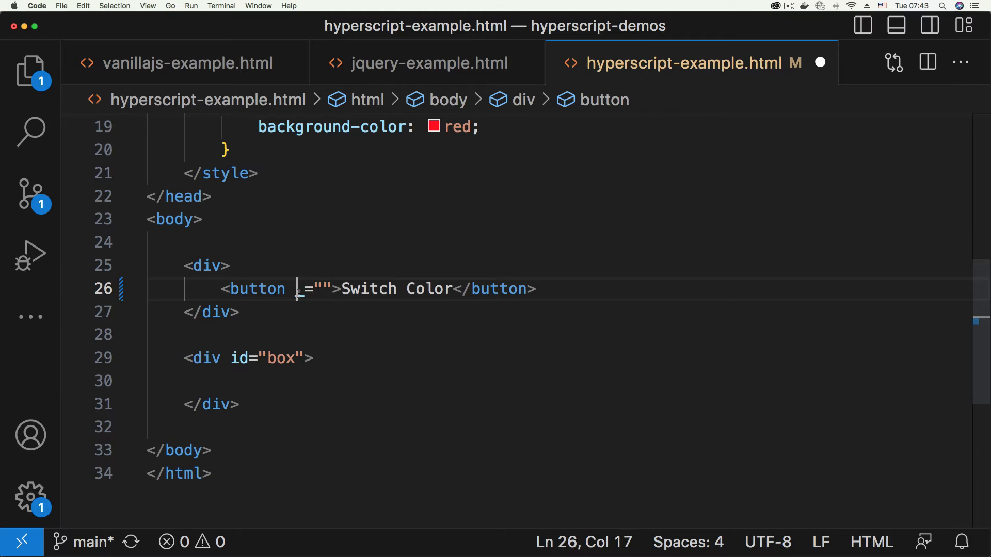
pyautogui.write('_=')
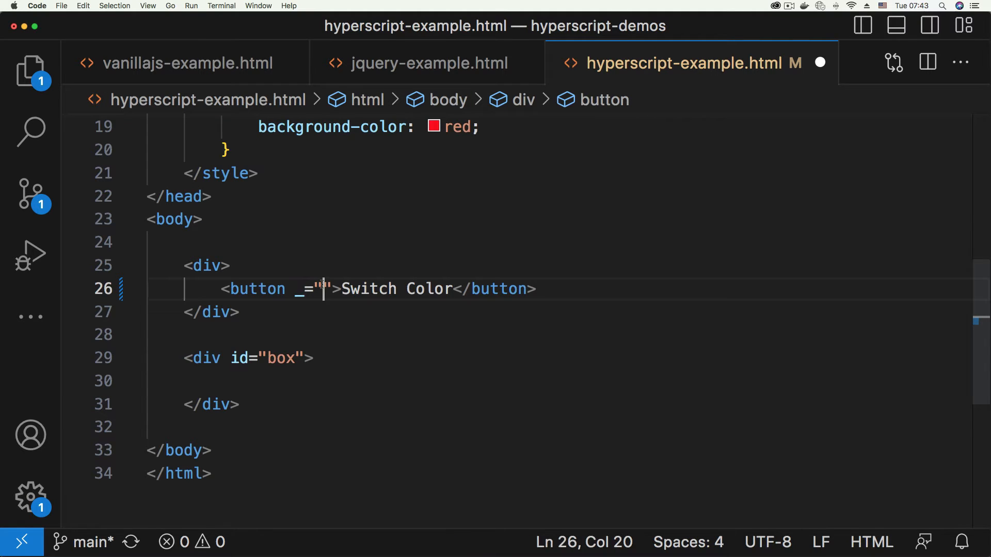
pyautogui.moveTo(294, 289); pyautogui.dragTo(331, 289)
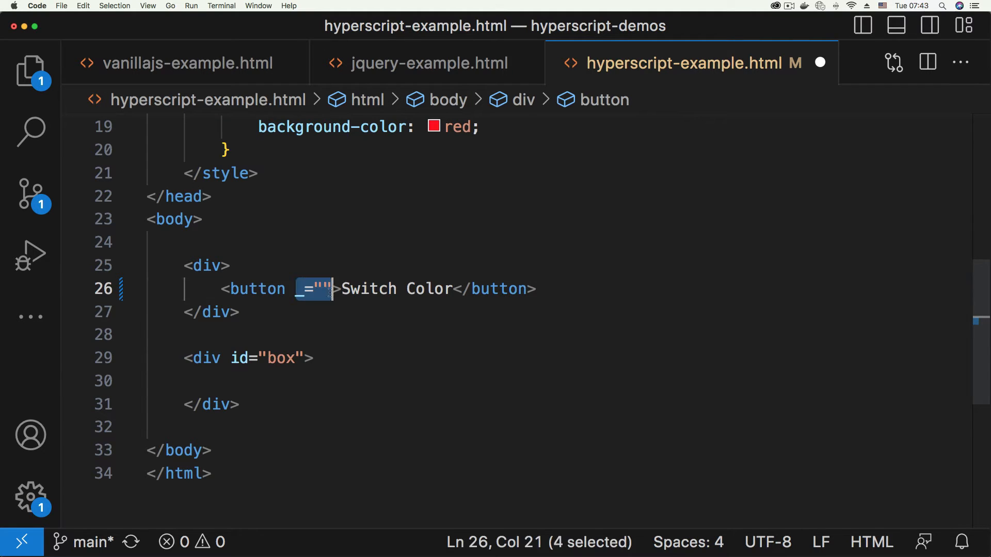
pyautogui.moveTo(408, 360)
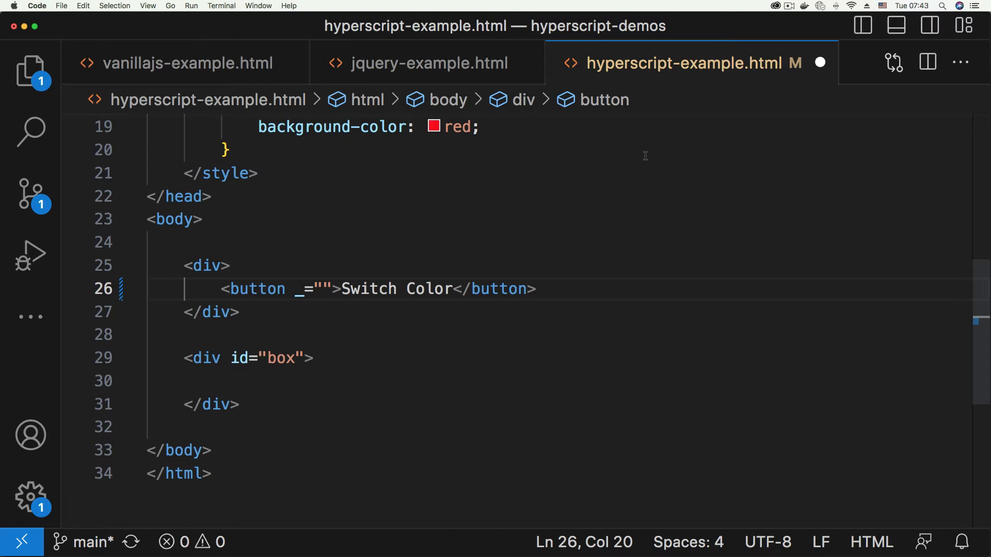
pyautogui.moveTo(345, 331)
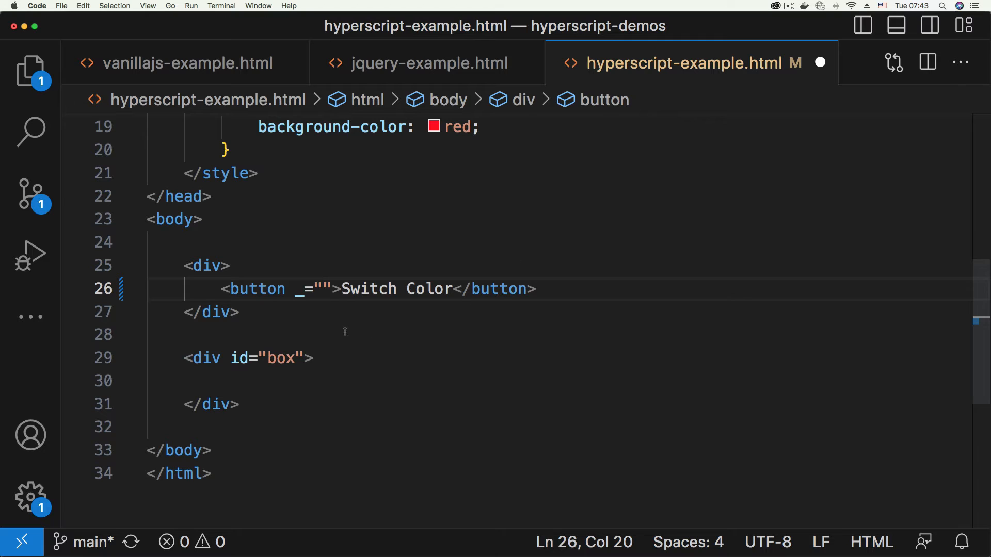
pyautogui.moveTo(230, 289); pyautogui.dragTo(512, 289)
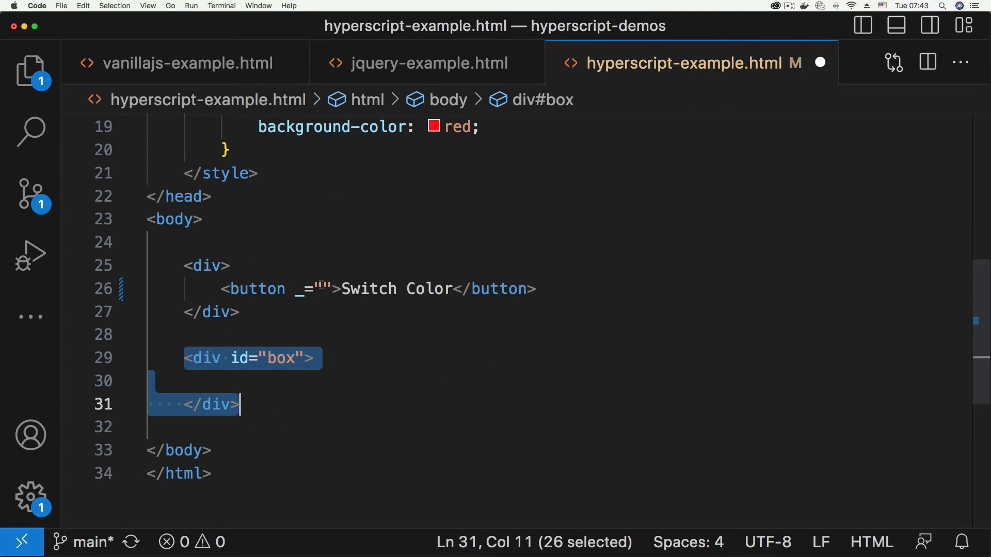
# - Fill the attribute with "on click toggle .redBackground on #box"
pyautogui.write('on click')
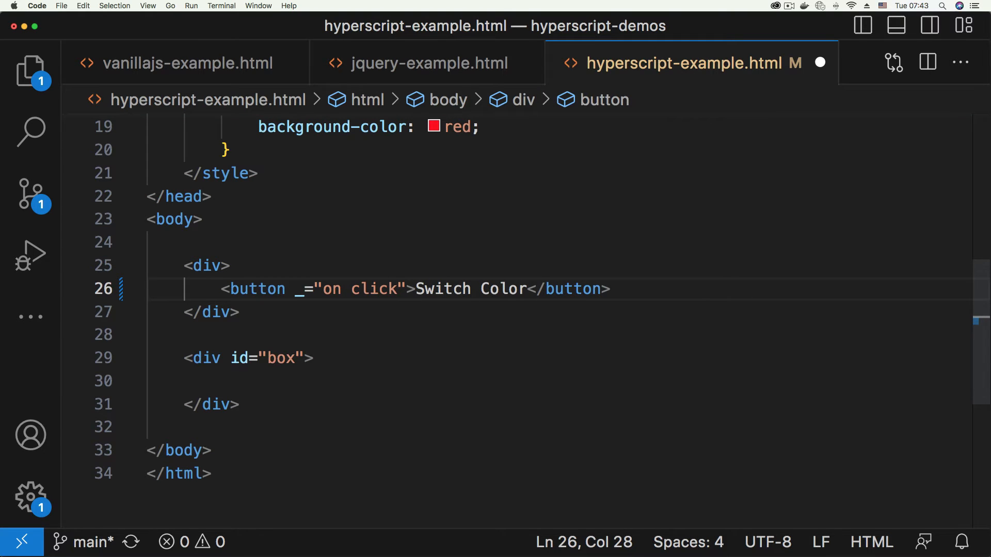
pyautogui.write('" "')
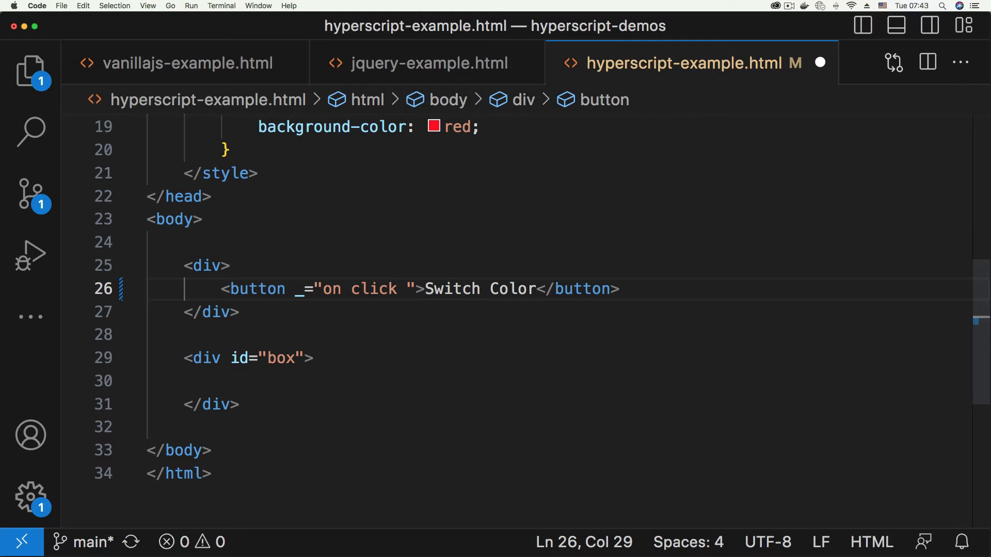
pyautogui.write('toggle .red')
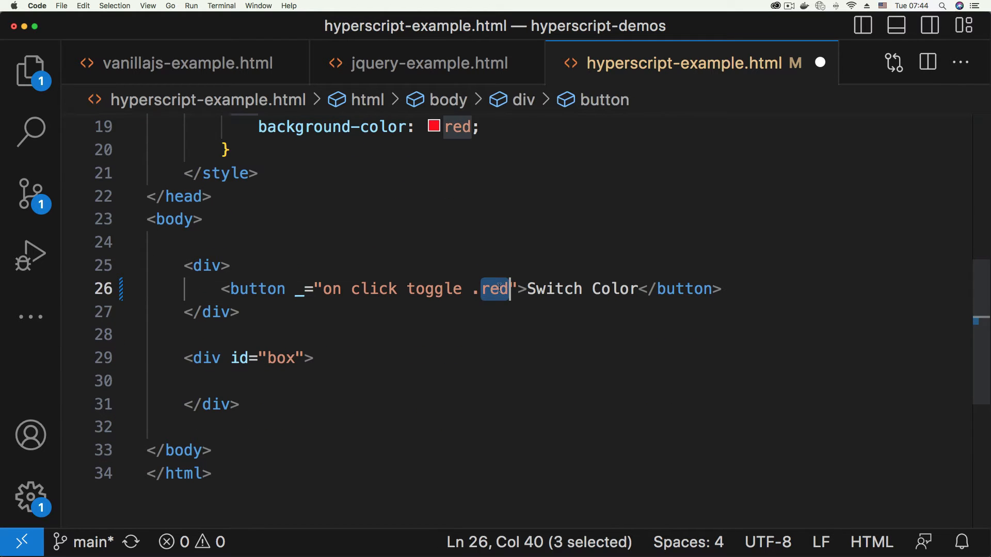
pyautogui.write('Background')
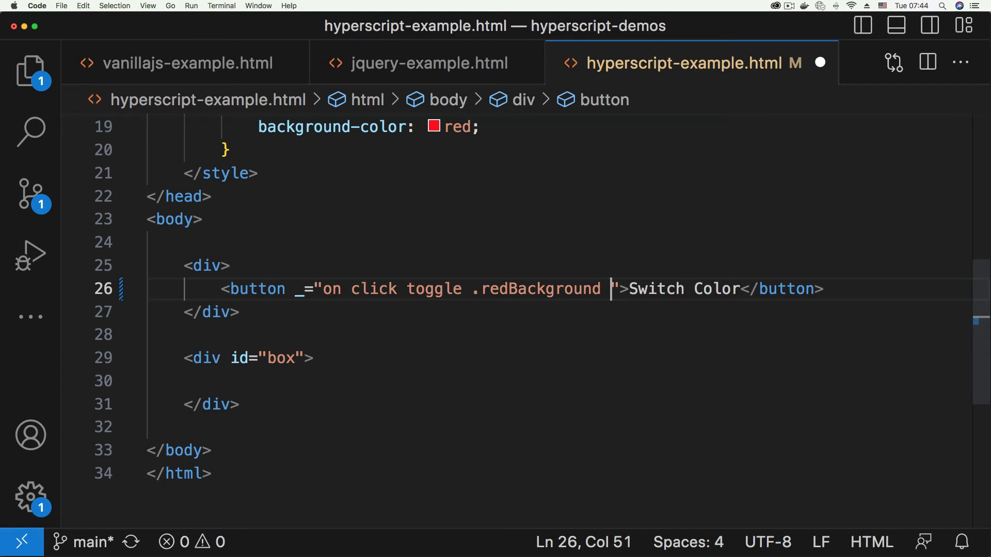
pyautogui.write('on')
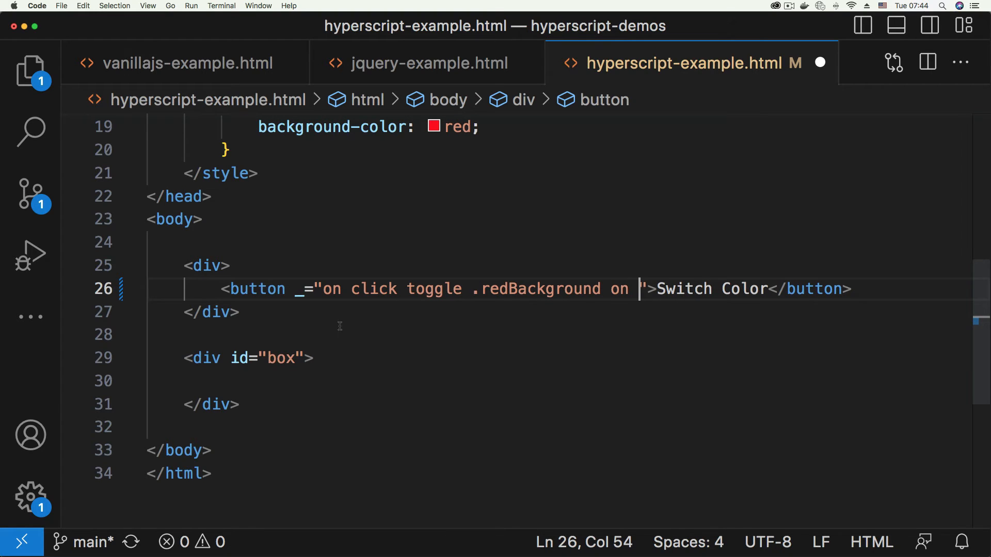
pyautogui.write('#box')
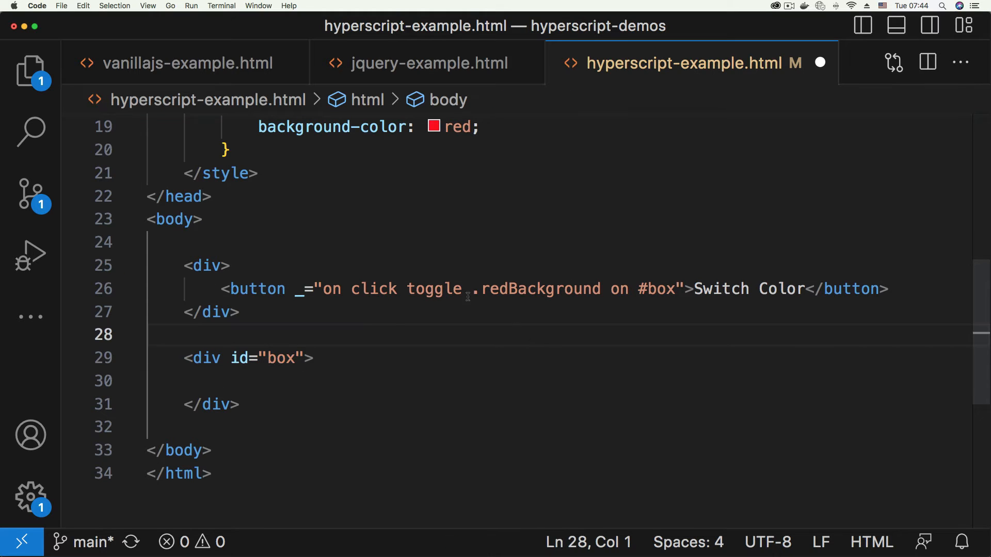
# - Highlight the click event, redBackground class and box target in turn to explain them
pyautogui.click(379, 289)
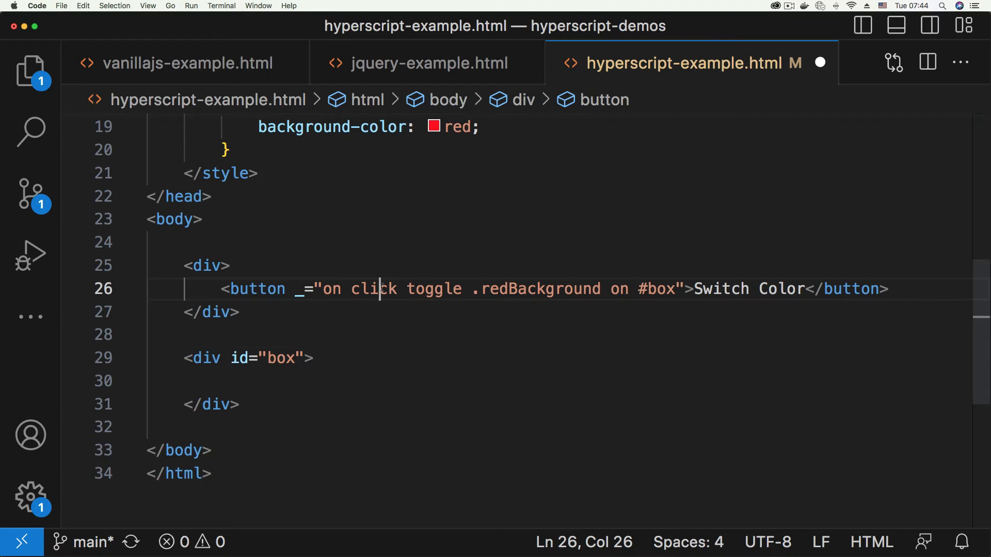
pyautogui.doubleClick(328, 289)
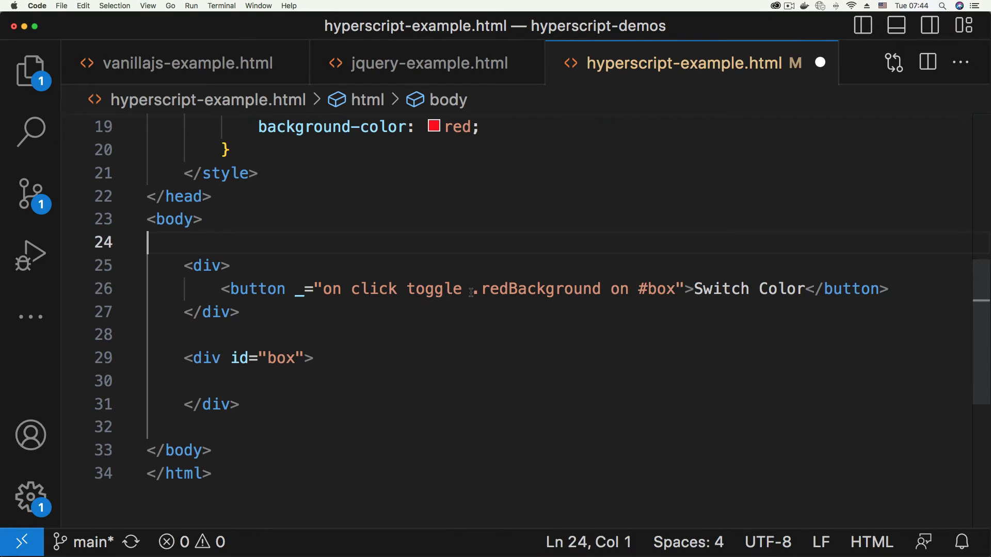
pyautogui.doubleClick(540, 289)
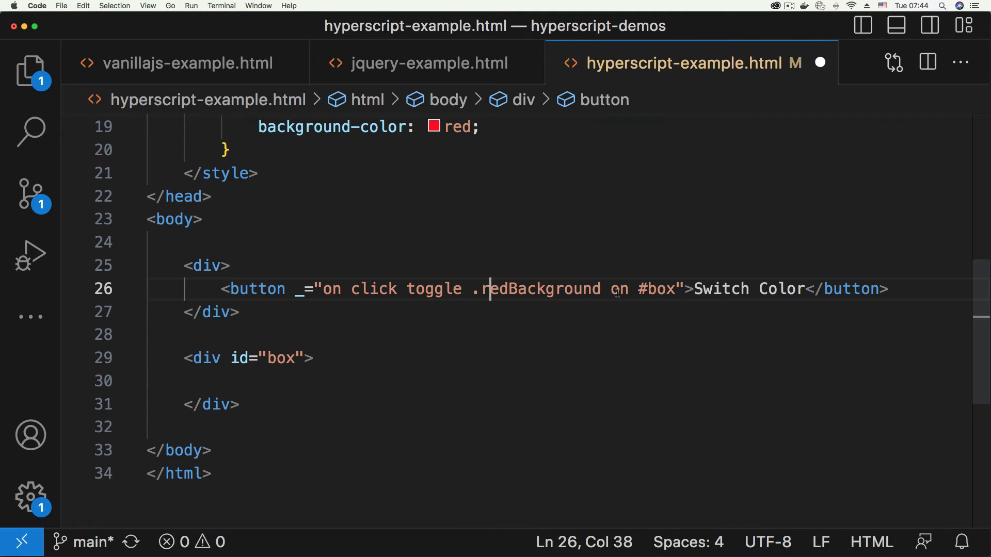
pyautogui.doubleClick(659, 289)
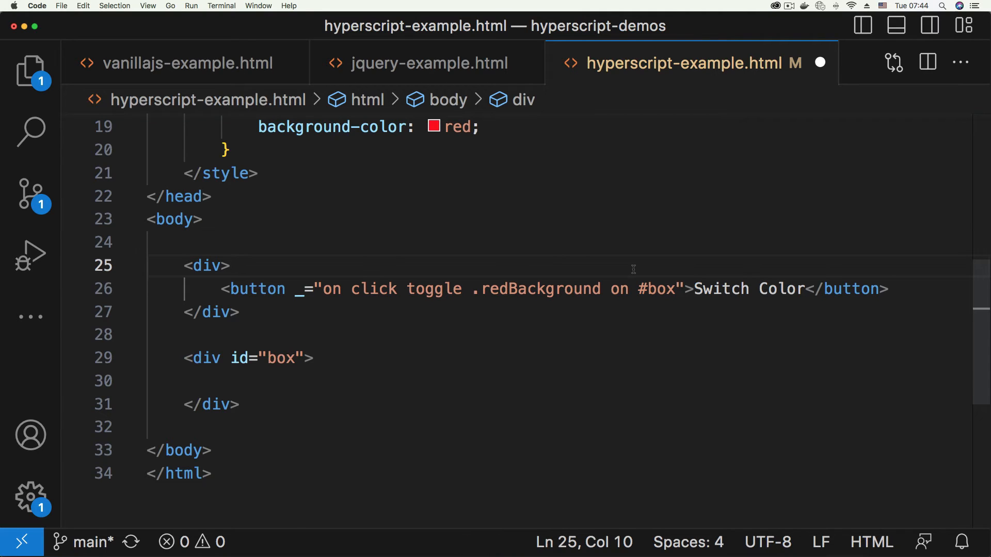
pyautogui.moveTo(820, 63)
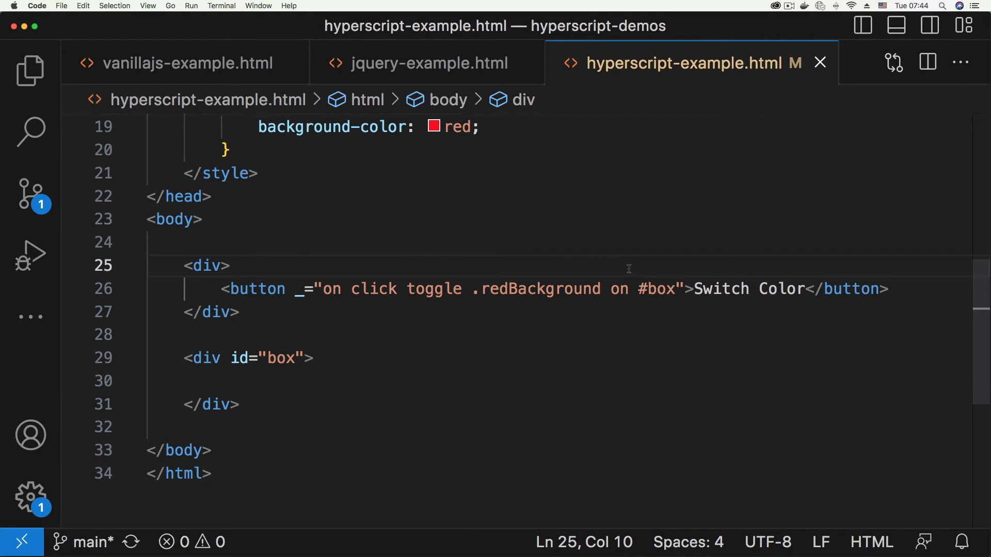
# - Try the Switch Color button in Chrome so the box turns red, then return to the editor
pyautogui.click(732, 538)
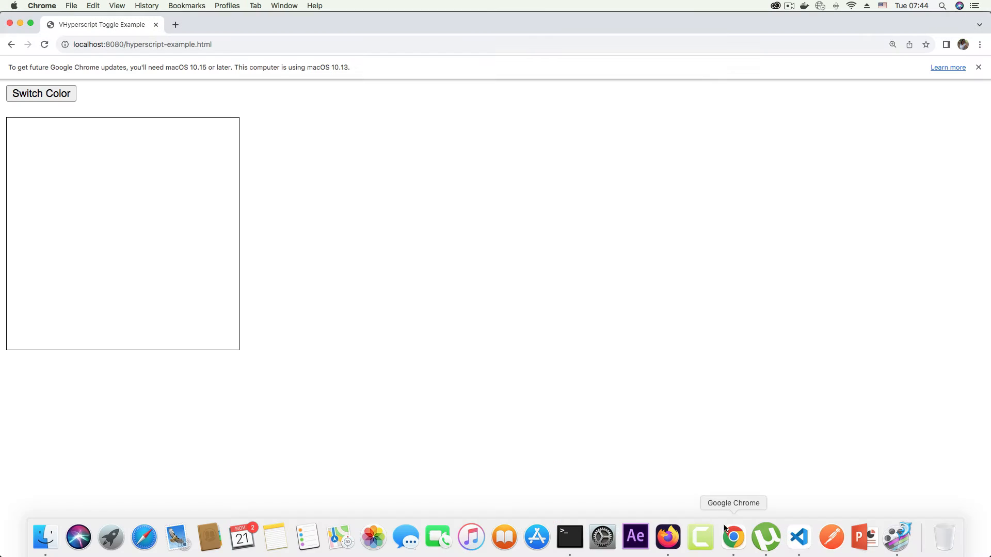
pyautogui.moveTo(472, 318)
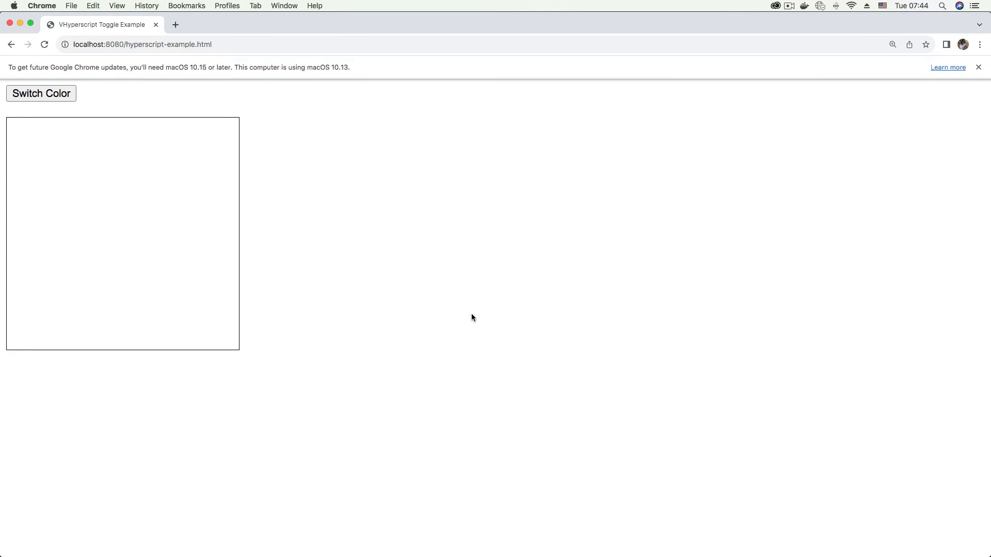
pyautogui.moveTo(150, 107)
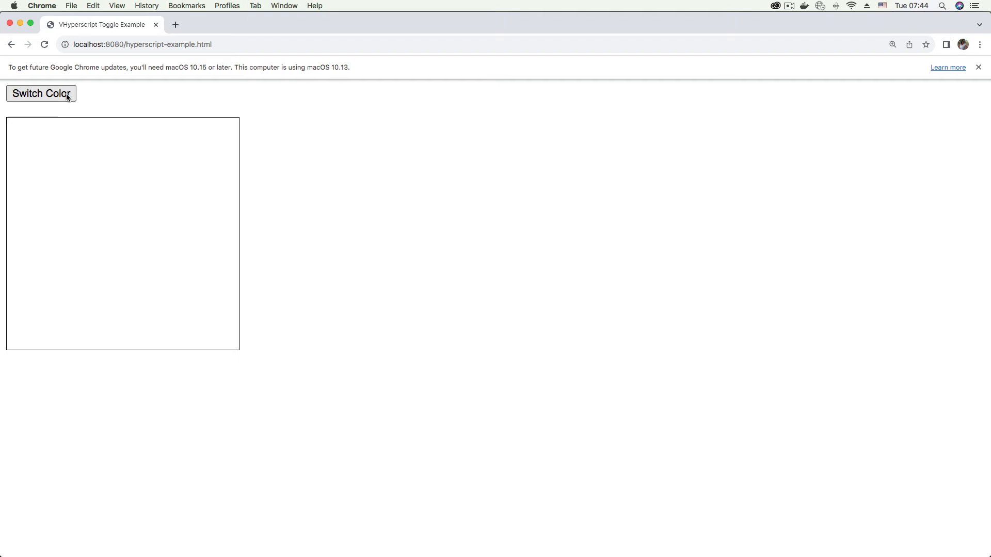
pyautogui.click(40, 94)
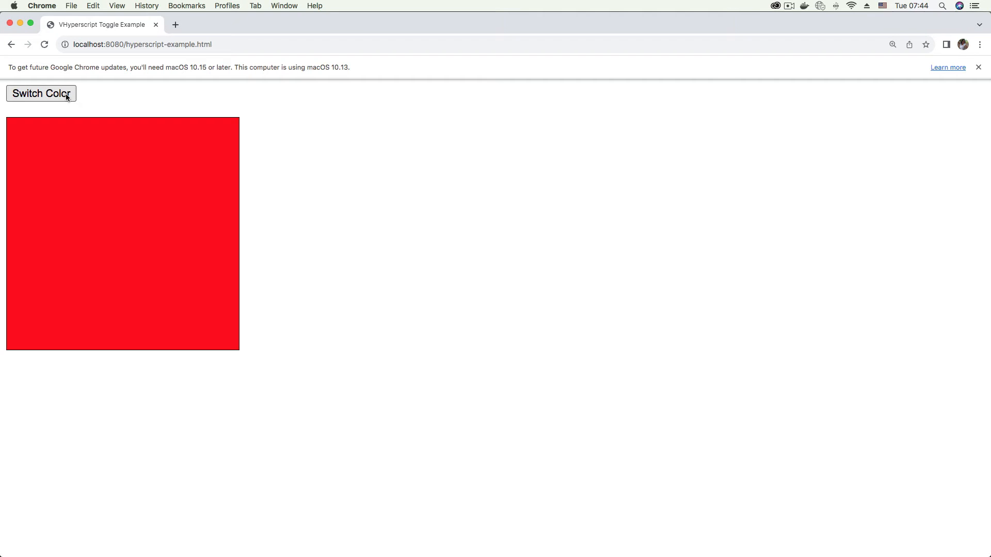
pyautogui.click(40, 94)
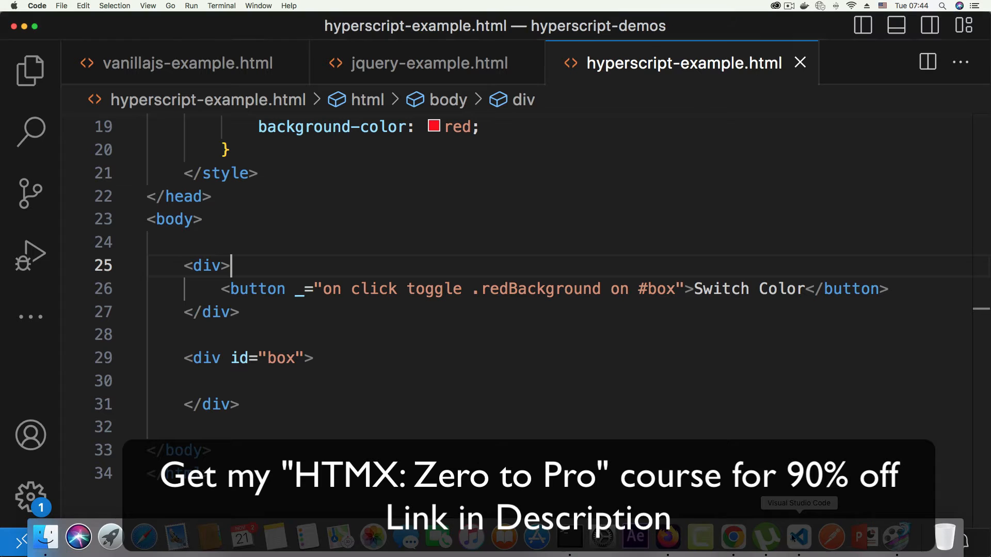
# - Review the button's _ attribute, highlighting the .redBackground class name it toggles
pyautogui.moveTo(233, 265); pyautogui.dragTo(321, 289)
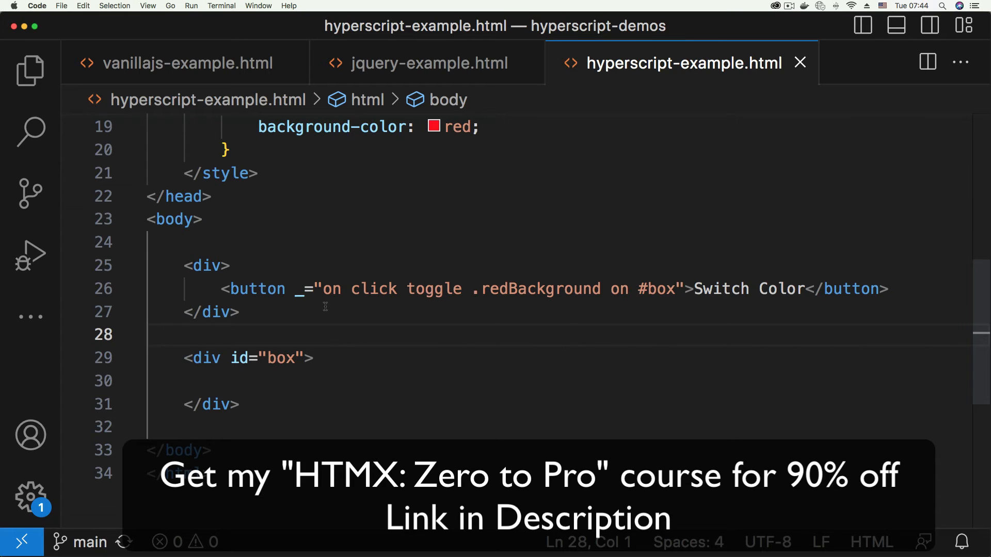
pyautogui.moveTo(422, 337)
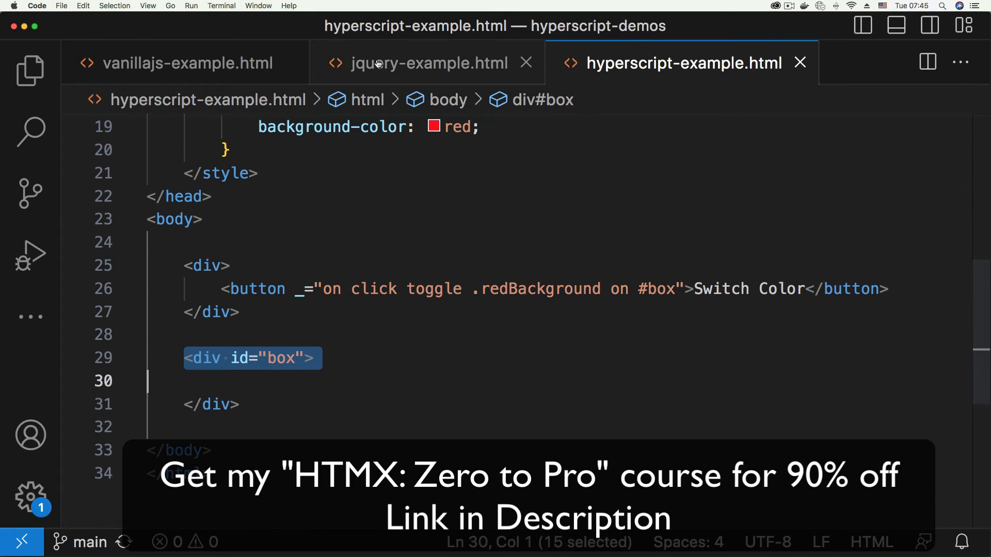
pyautogui.click(431, 63)
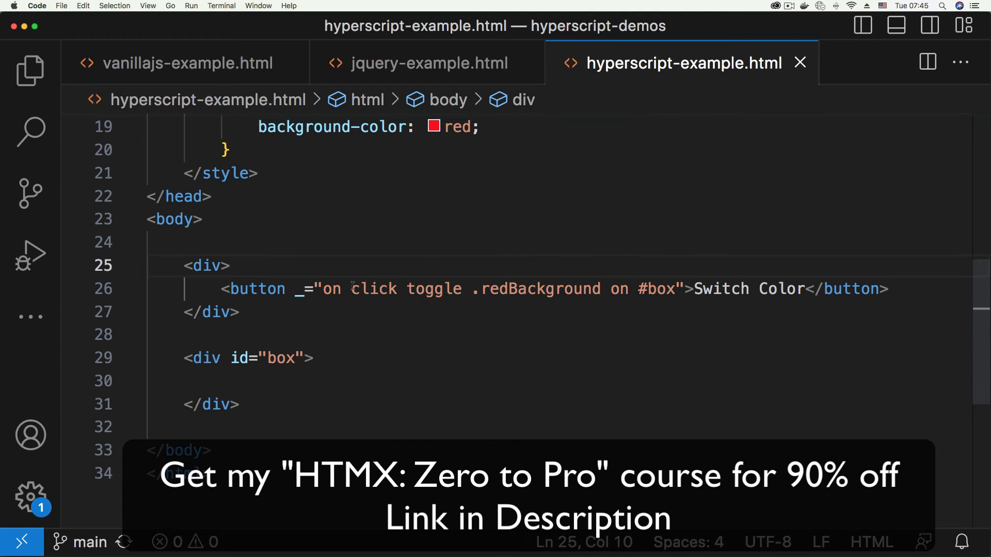
pyautogui.click(452, 289)
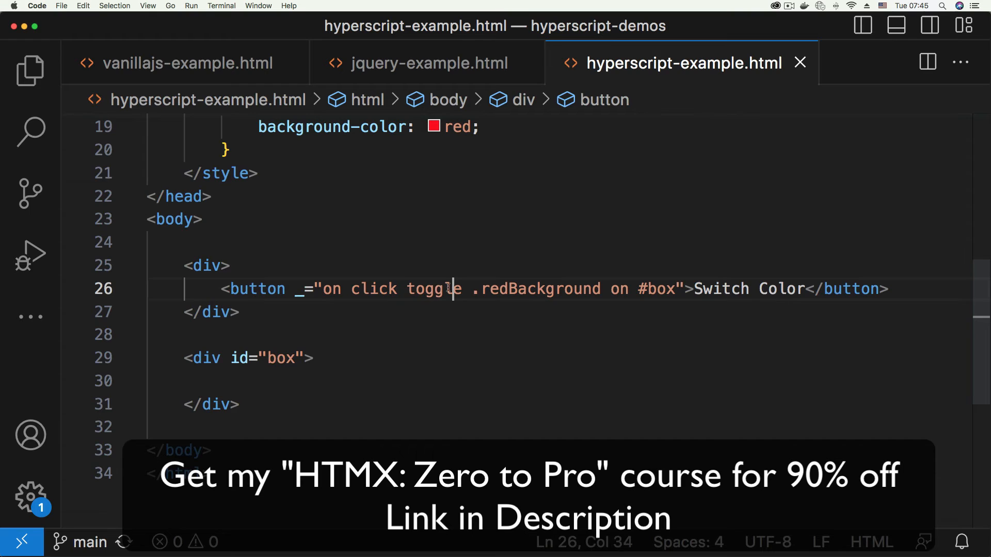
pyautogui.doubleClick(537, 289)
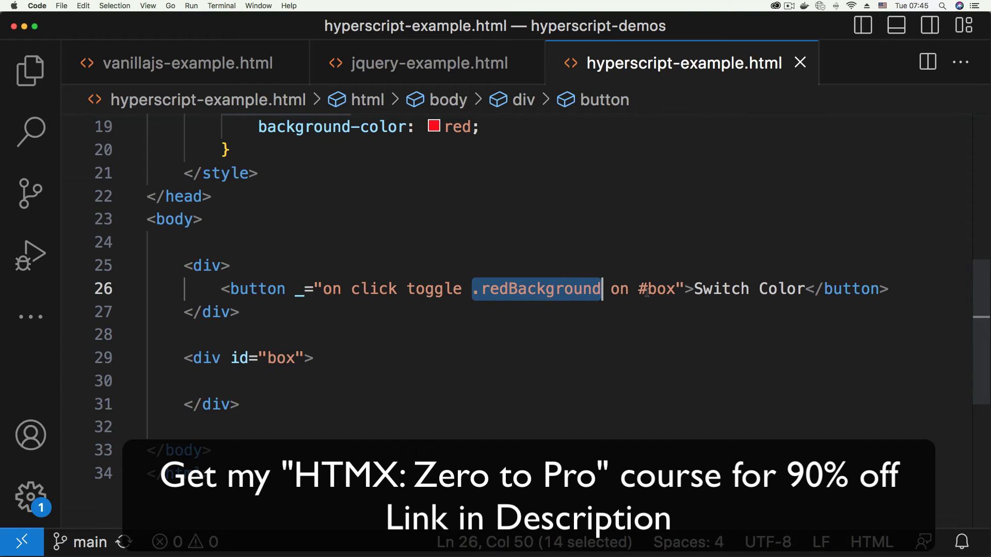
pyautogui.click(402, 242)
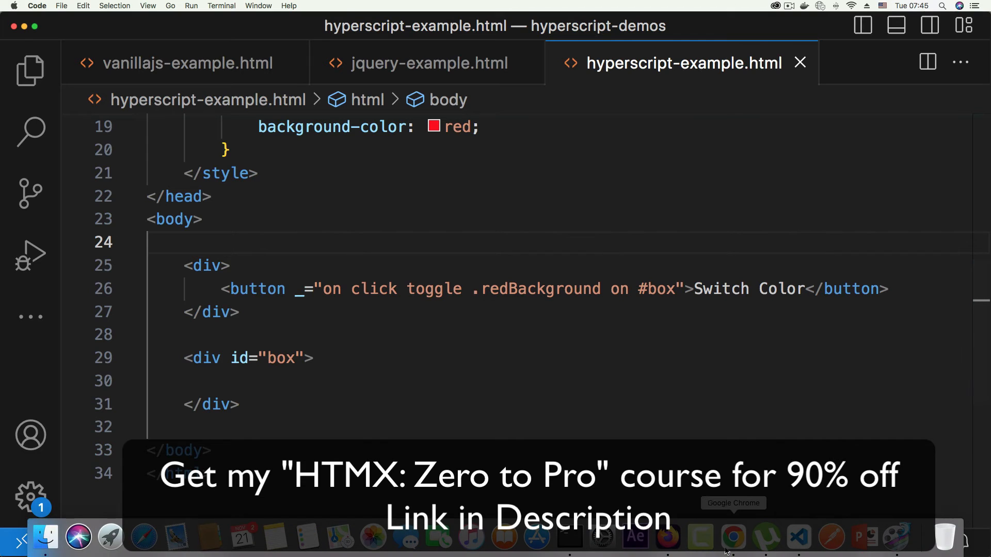
# - Select the #box target in the attribute, ready to replace it
pyautogui.click(733, 538)
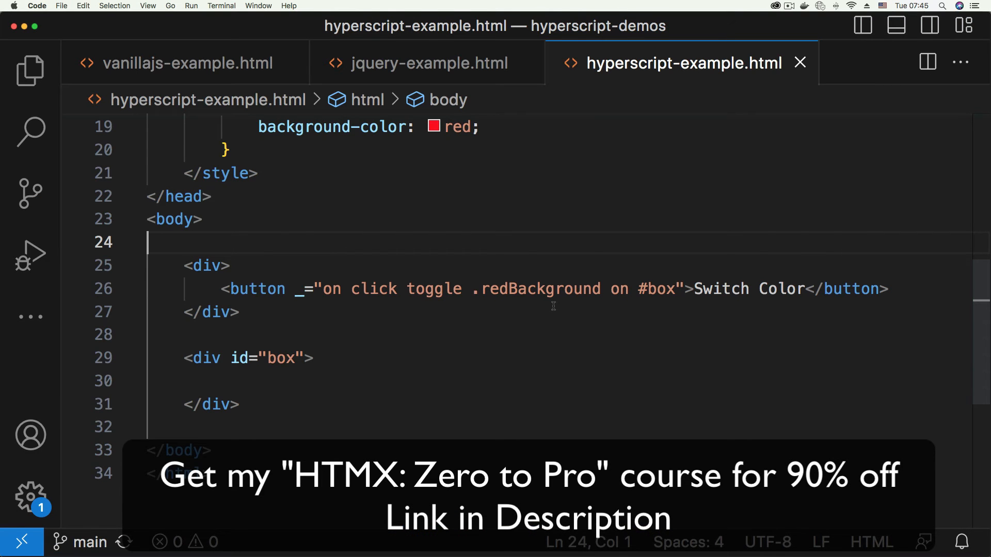
pyautogui.moveTo(634, 288)
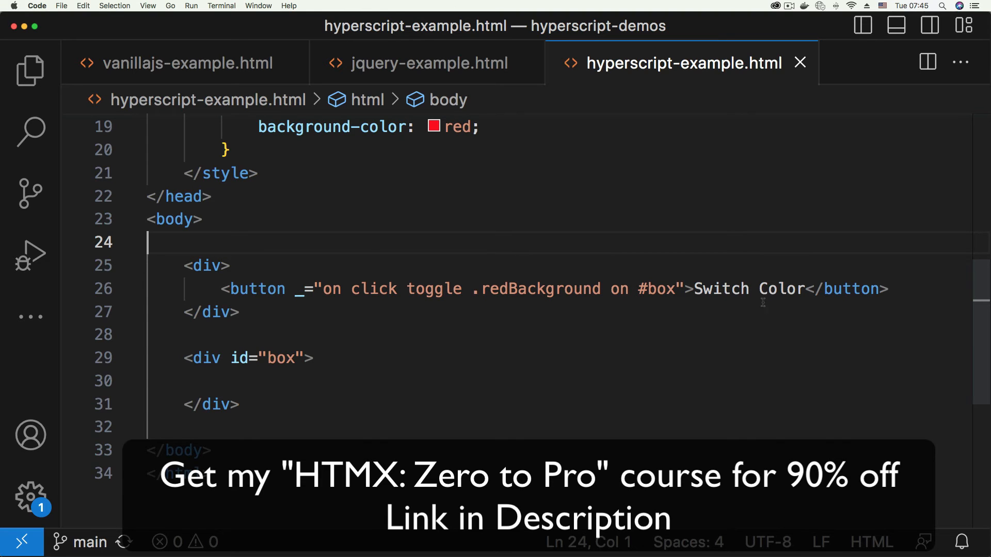
pyautogui.doubleClick(658, 289)
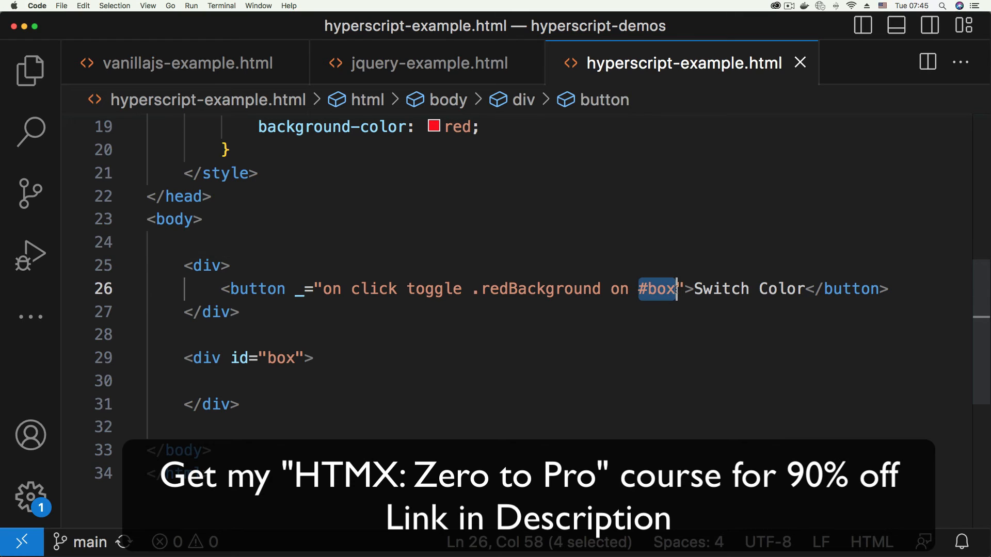
pyautogui.write('me')
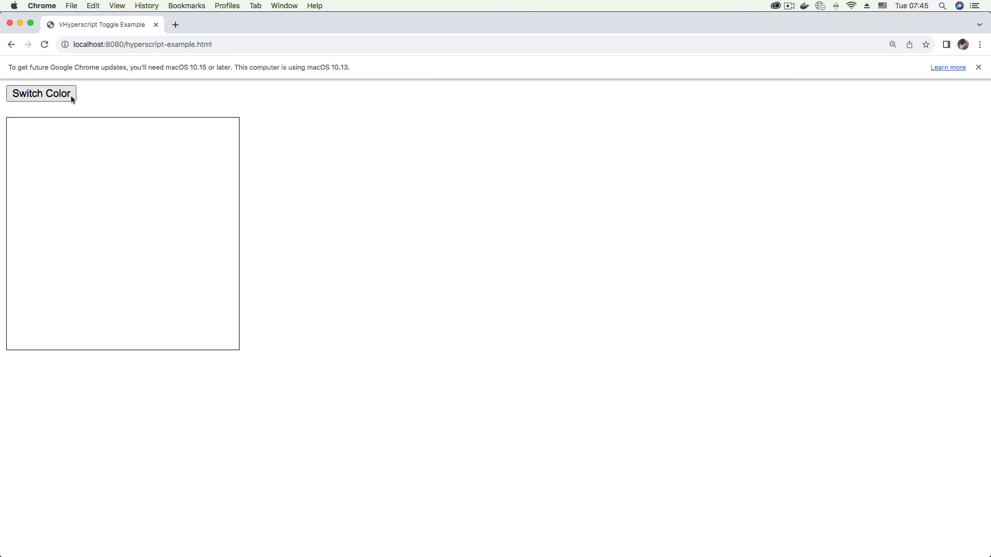
# - Toggle the Switch Color button's red background on and off in Chrome, then return to the editor
pyautogui.click(40, 94)
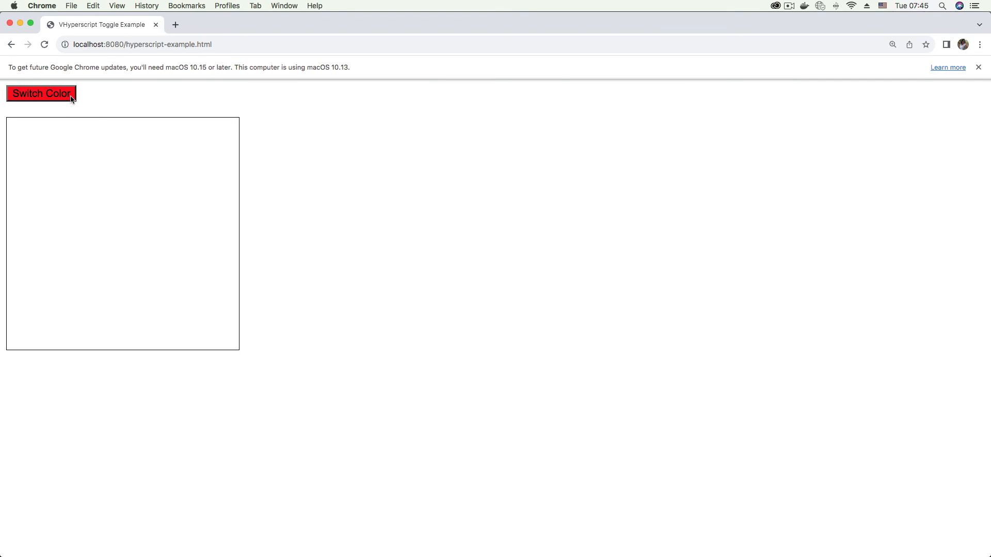
pyautogui.click(41, 93)
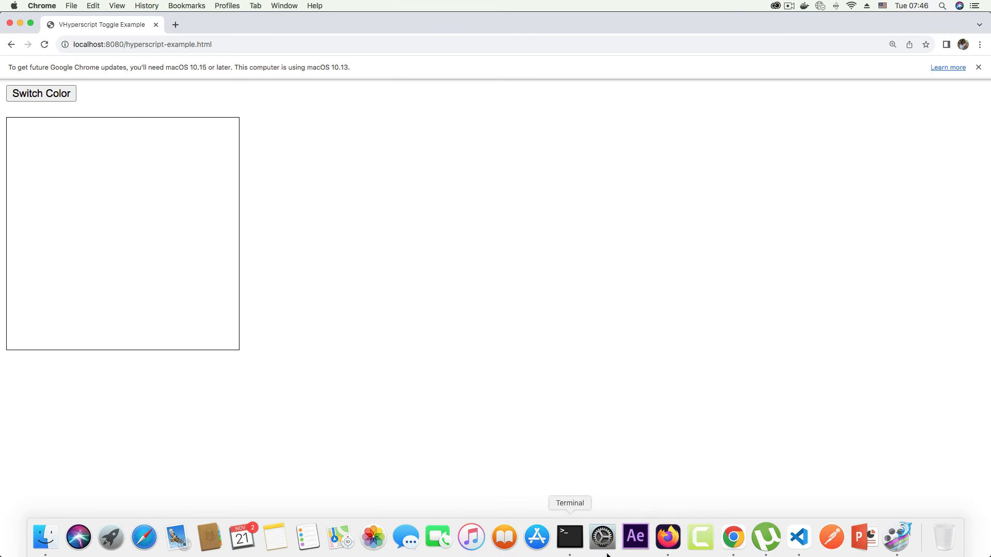
pyautogui.moveTo(799, 538)
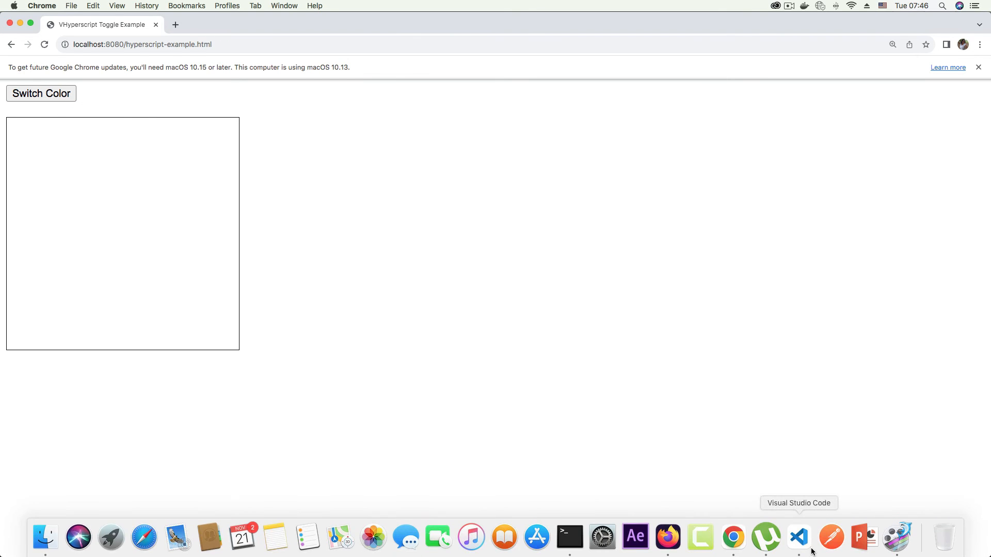
pyautogui.click(798, 538)
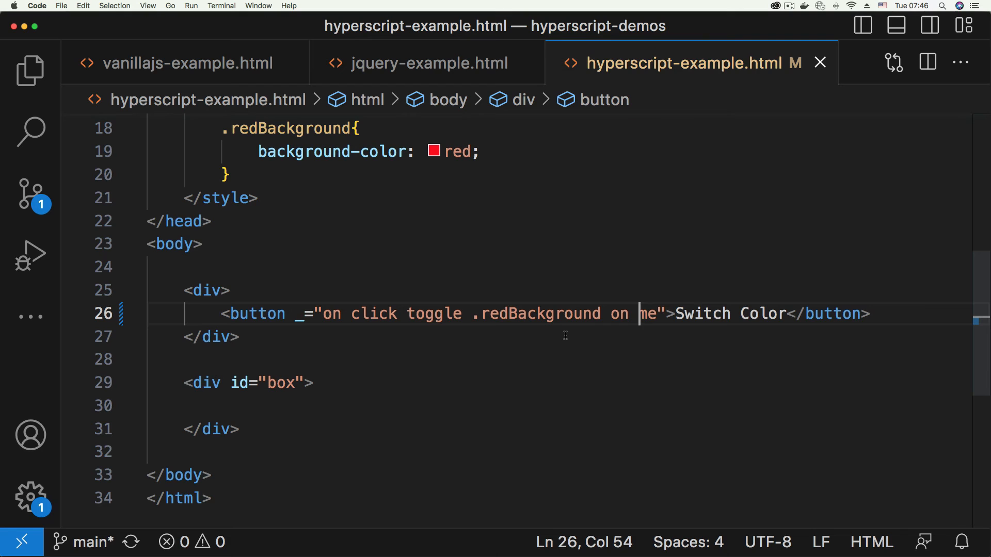
pyautogui.moveTo(491, 245)
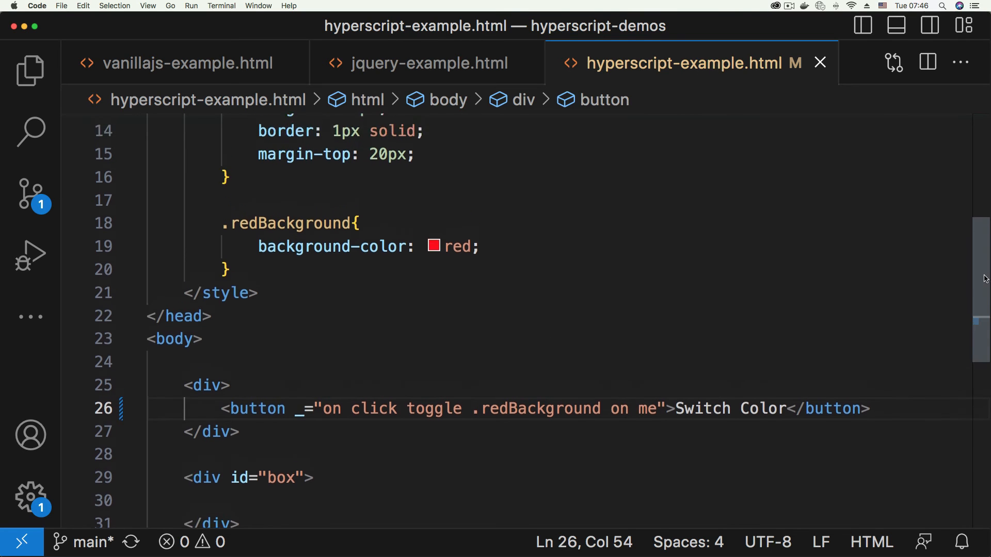
# - Scroll through hyperscript-example.html before comparing it with the vanilla JS script
pyautogui.scroll(-3)
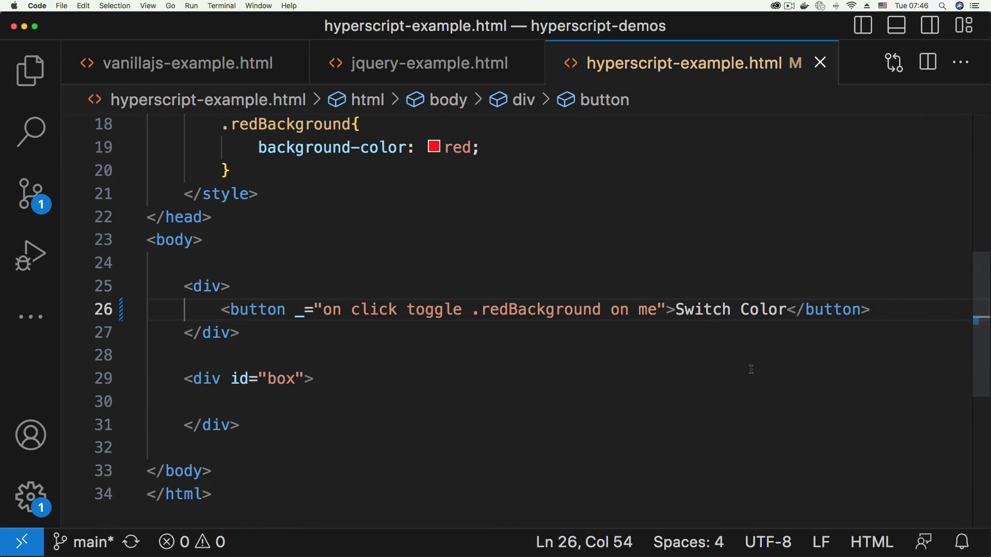
pyautogui.moveTo(728, 367)
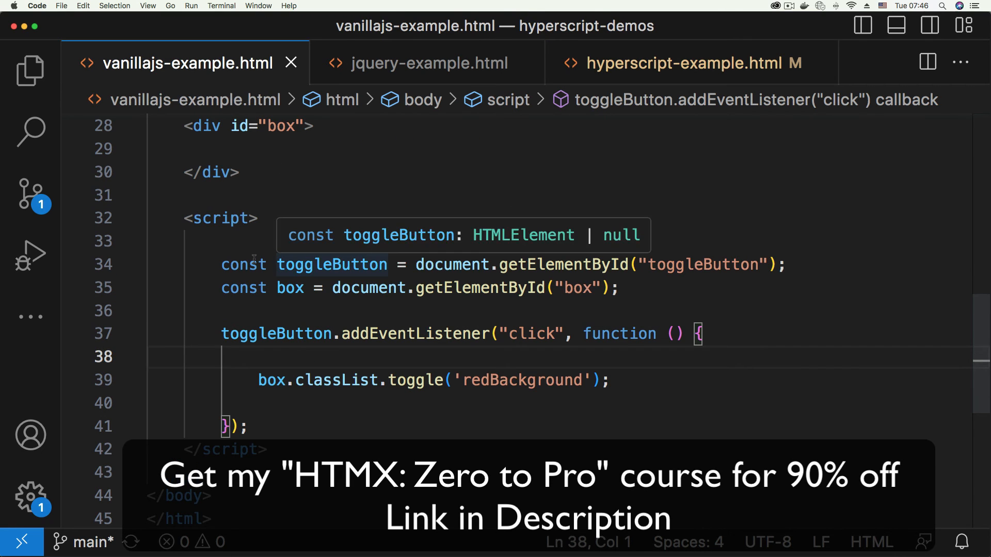
# - Compare the jQuery example script, then come back to hyperscript-example.html
pyautogui.click(428, 63)
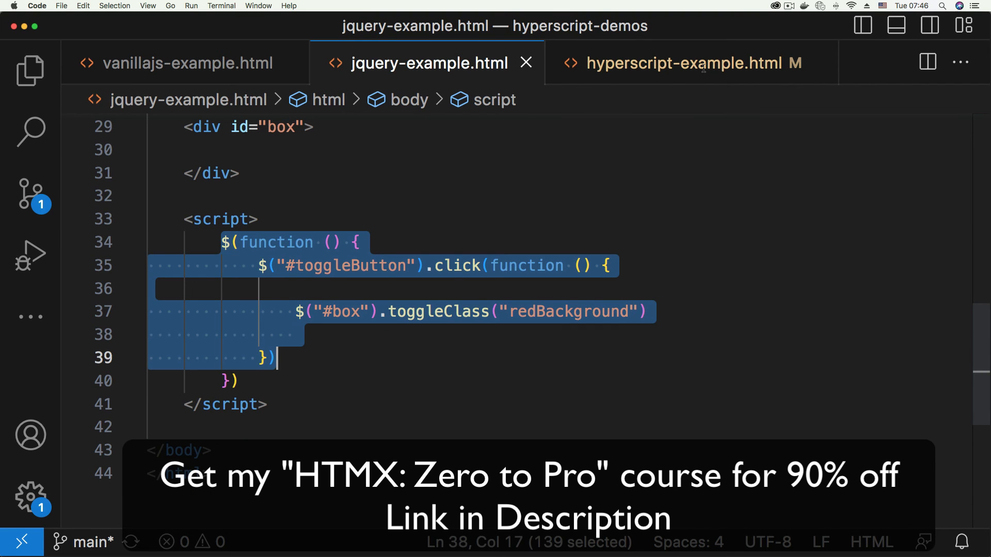
pyautogui.click(679, 63)
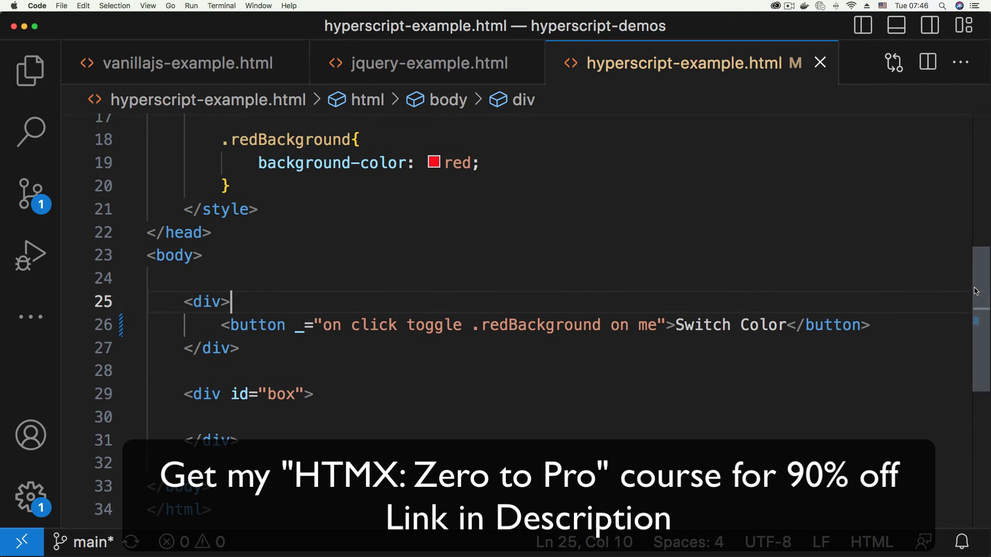
pyautogui.scroll(-3)
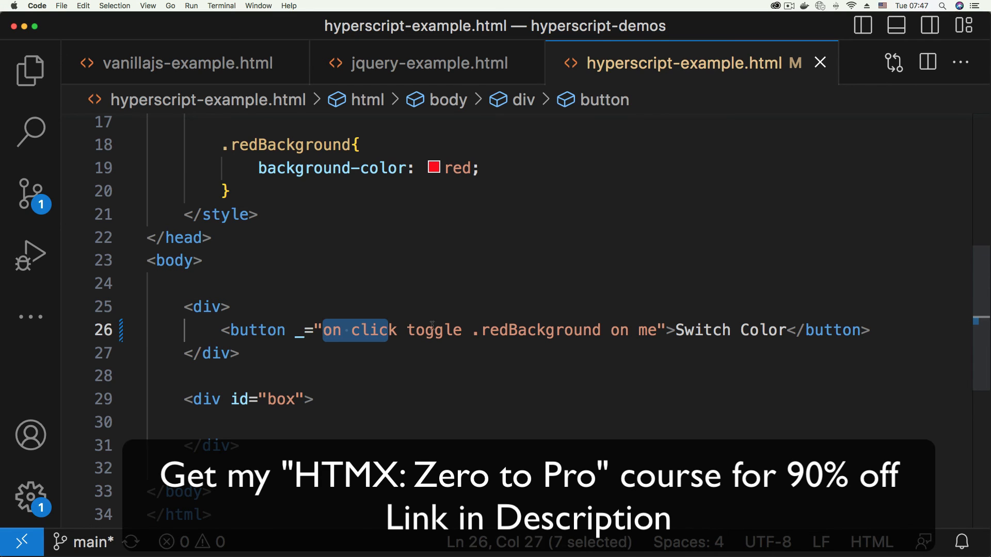
# - Highlight the attribute's 'on click' trigger, toggle command and .redBackground on me phrase by phrase
pyautogui.click(231, 307)
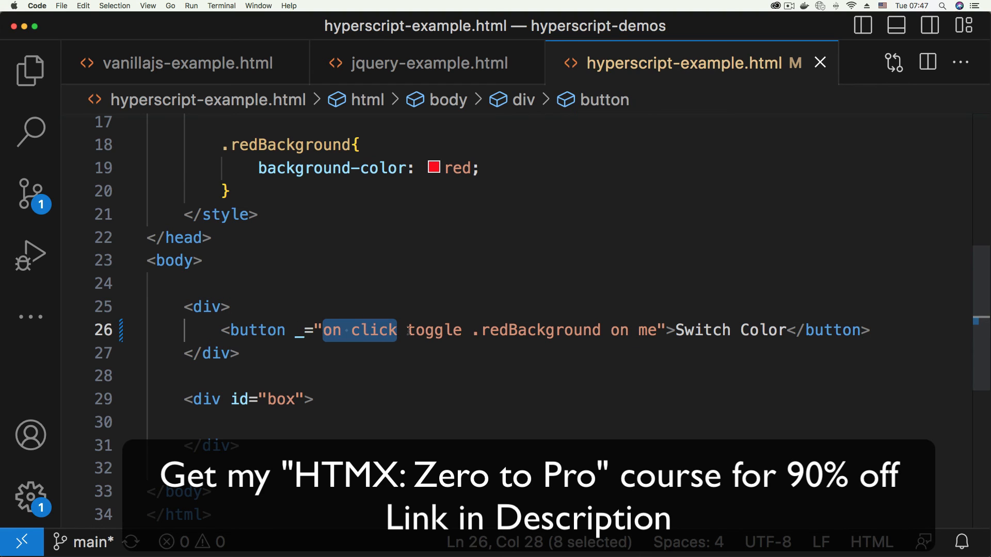
pyautogui.doubleClick(434, 331)
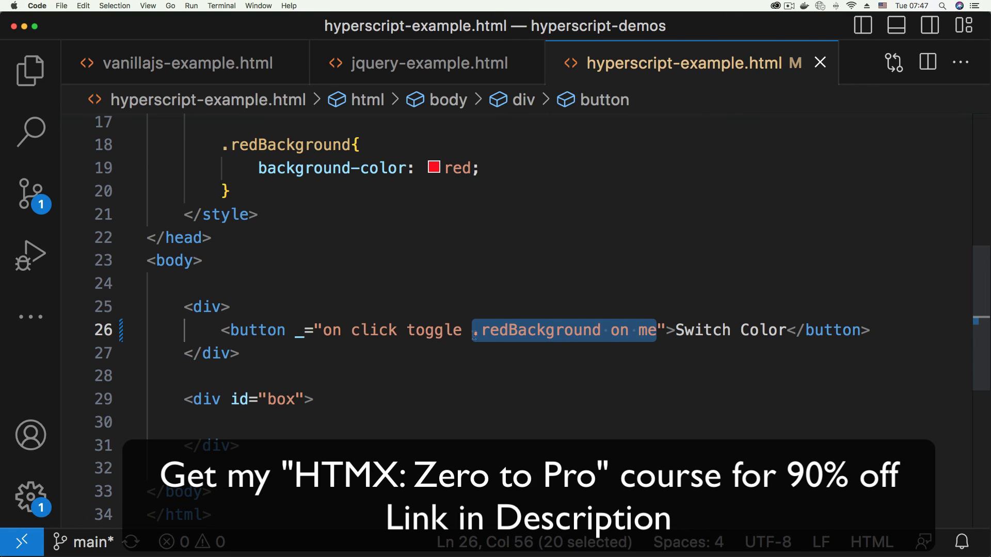
pyautogui.doubleClick(433, 330)
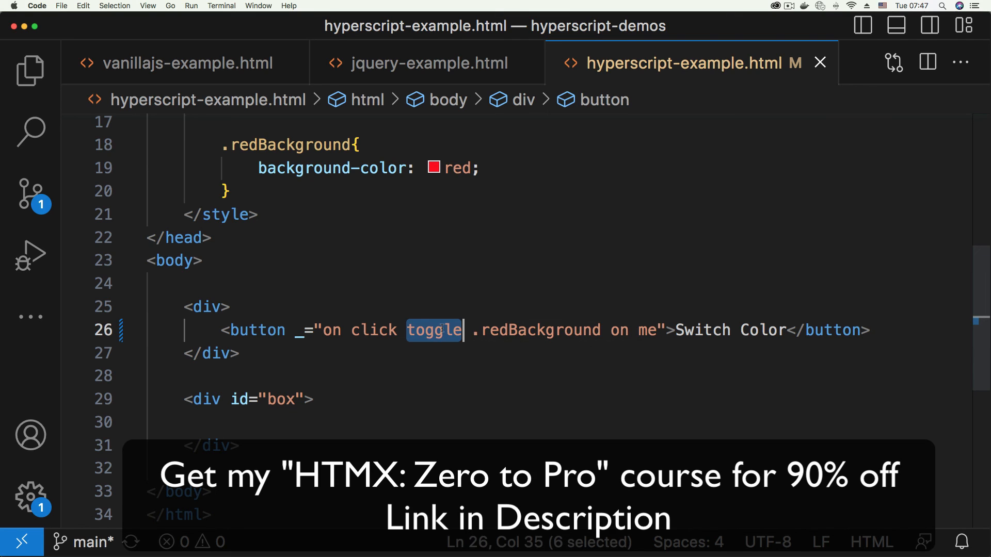
pyautogui.doubleClick(374, 329)
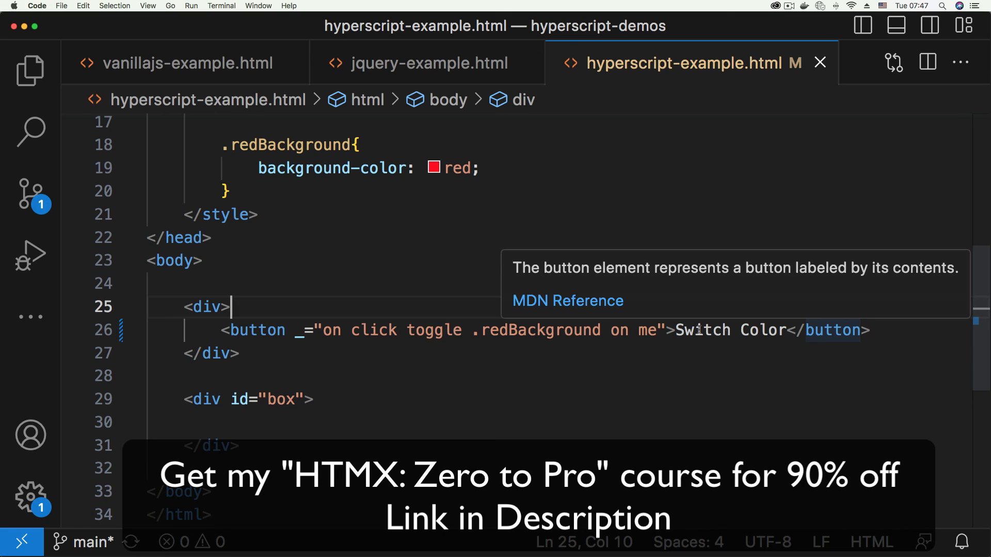
pyautogui.moveTo(471, 328)
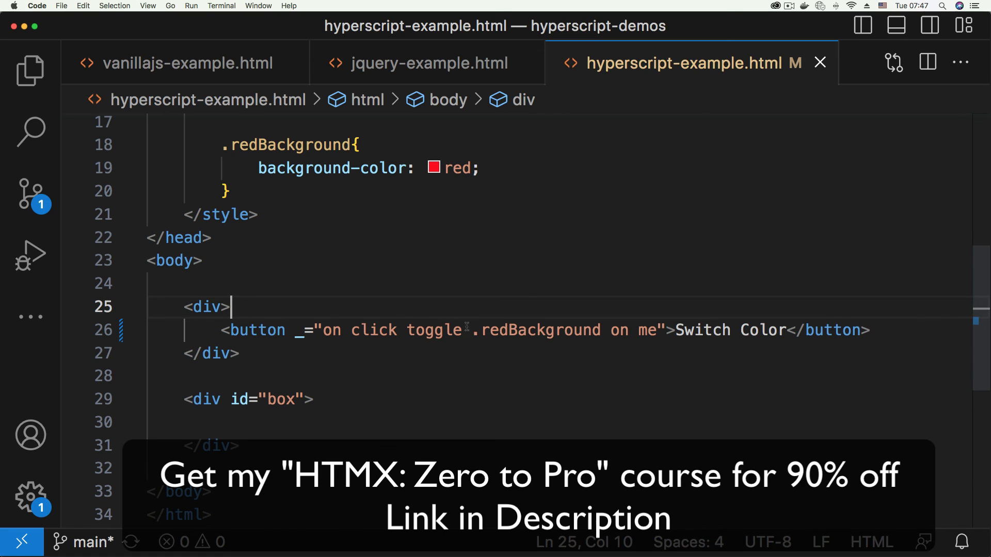
pyautogui.moveTo(323, 330); pyautogui.dragTo(664, 331)
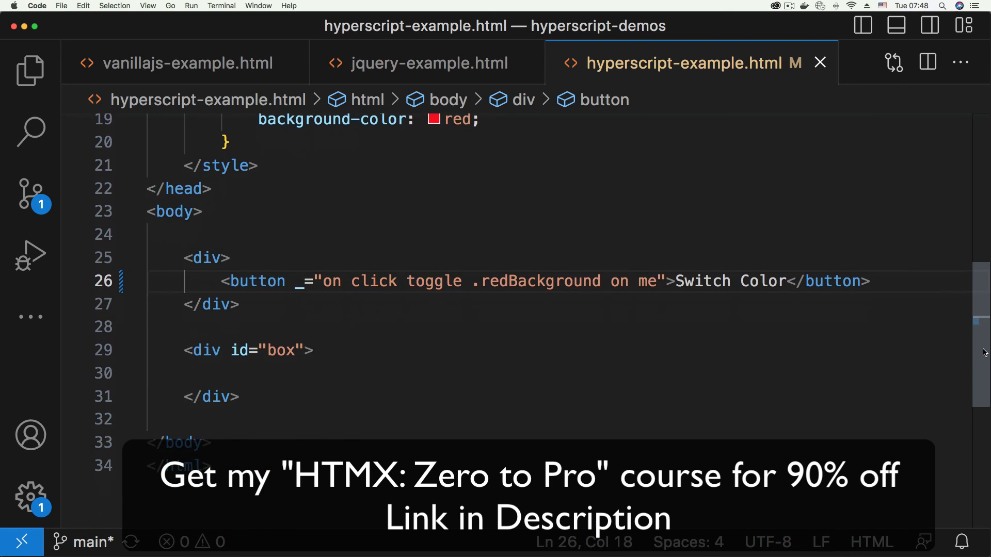
pyautogui.click(240, 379)
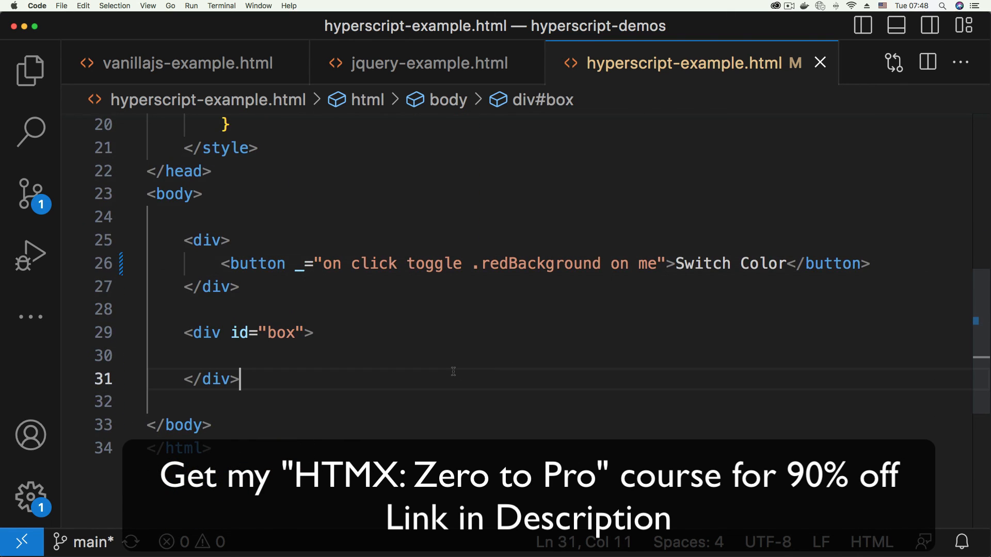